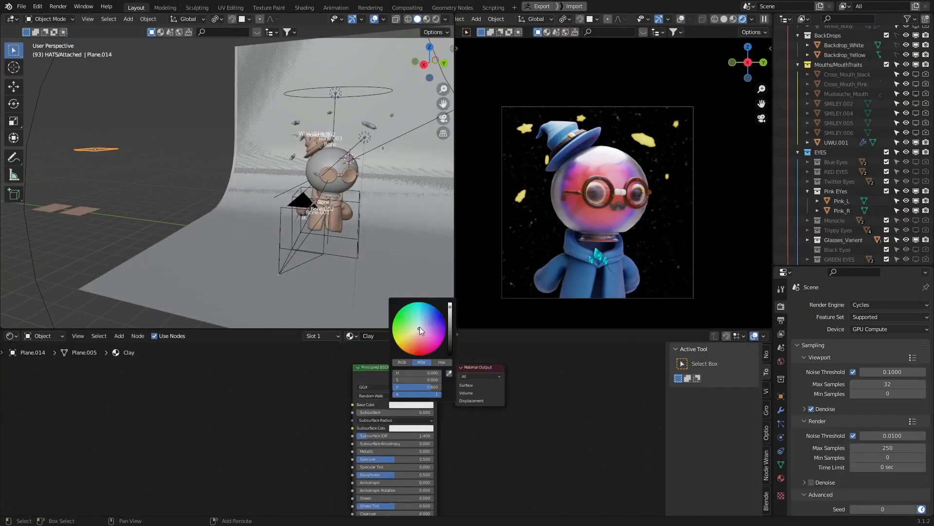
# Pick a new base colour for the Clay material from the colour wheel.
pyautogui.click(241, 456)
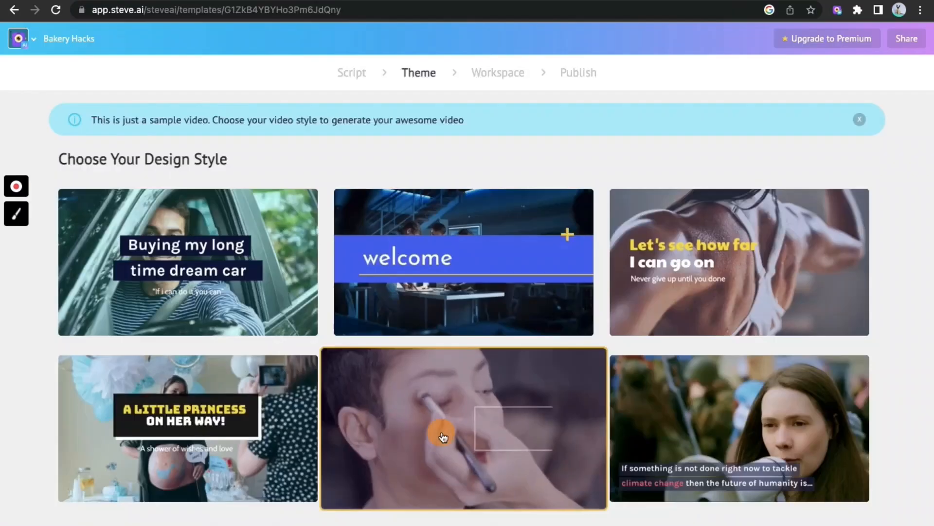
# Choose the makeup-themed design style and start a Script to Live video project.
pyautogui.click(463, 428)
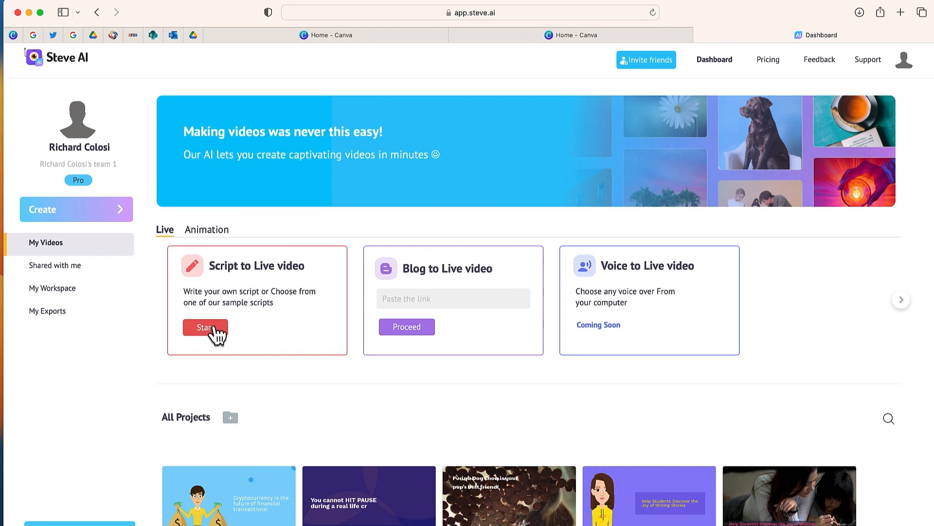
pyautogui.click(205, 327)
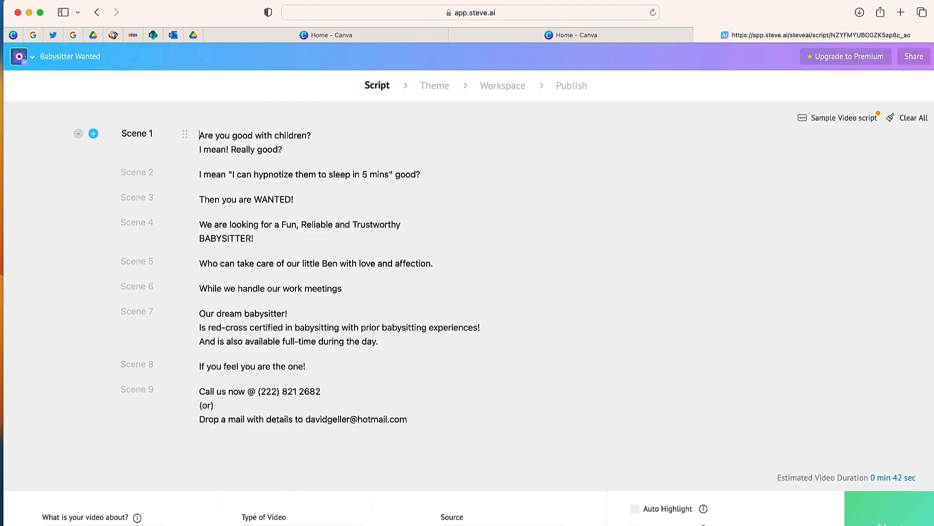
# Edit the first scene's script and preview the video from the playhead.
pyautogui.click(435, 85)
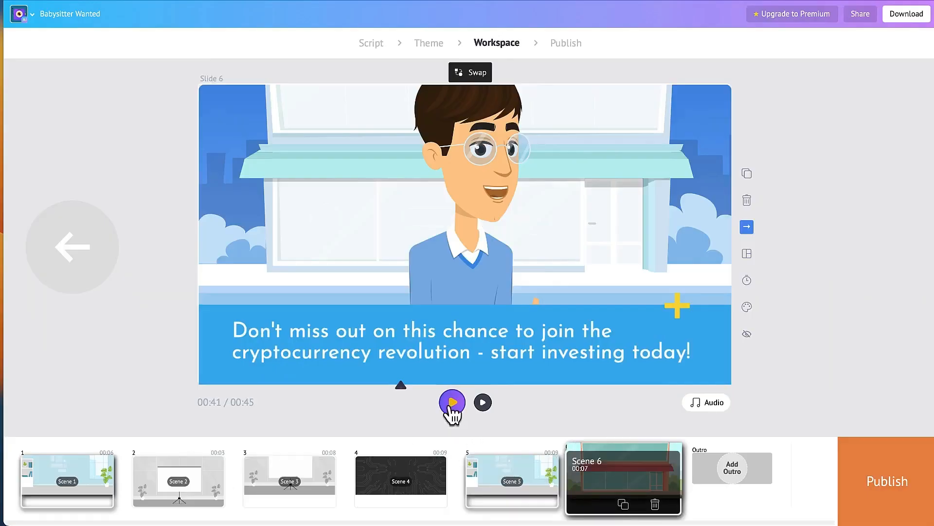
pyautogui.moveTo(452, 406)
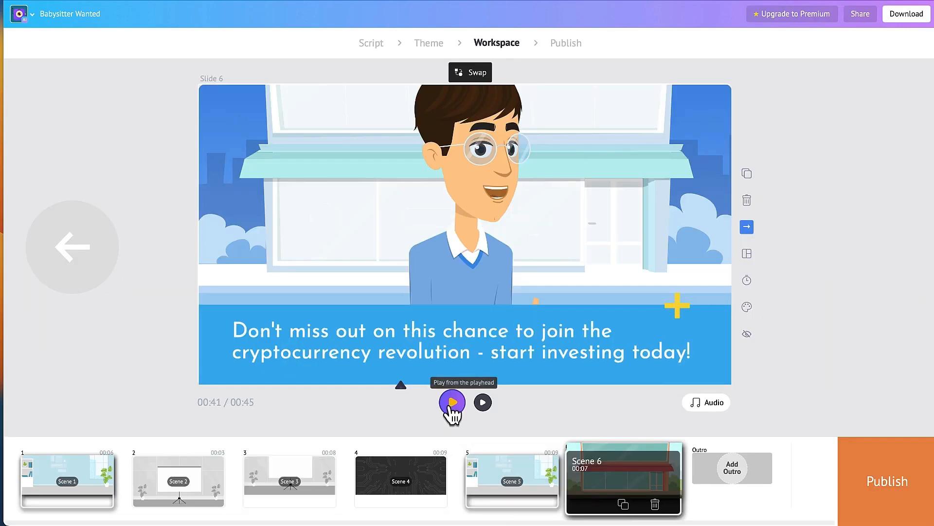
pyautogui.click(452, 401)
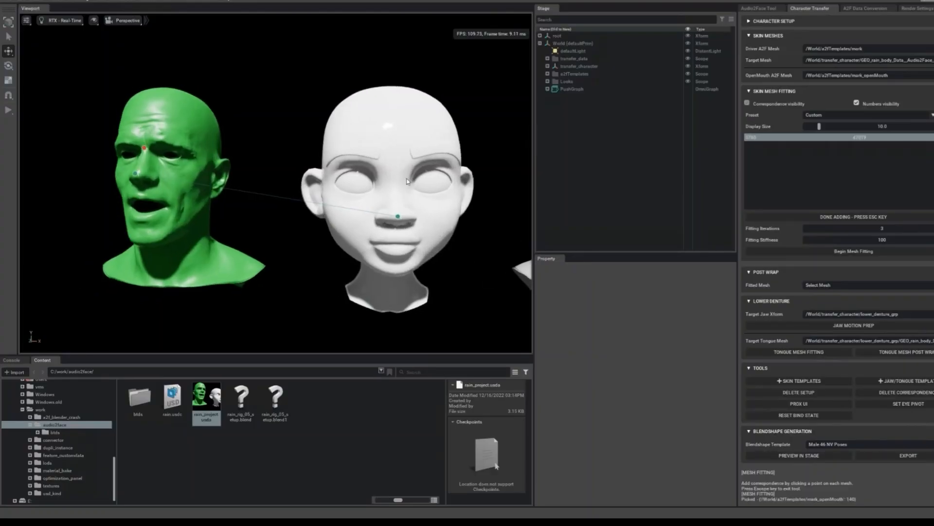
# Add a correspondence point on the white target head.
pyautogui.click(394, 185)
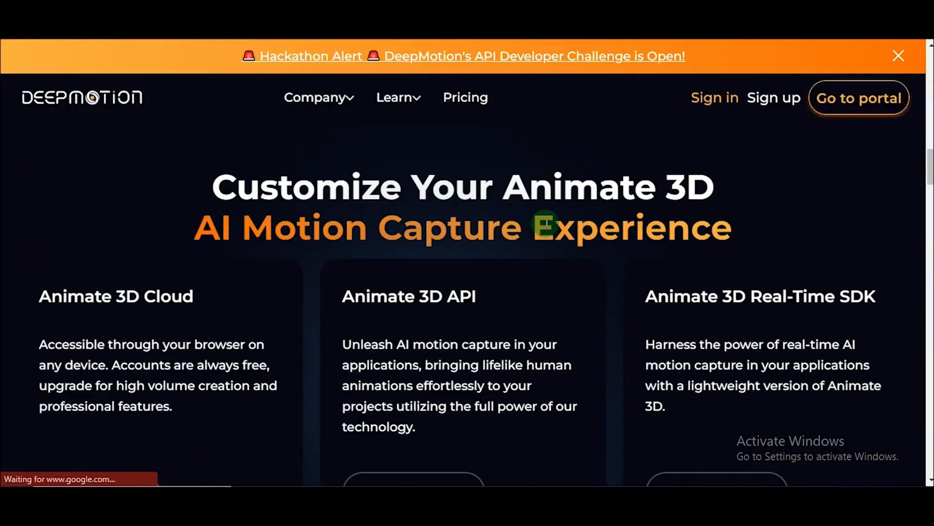
# Try different clothing tops on the custom avatar.
pyautogui.click(858, 98)
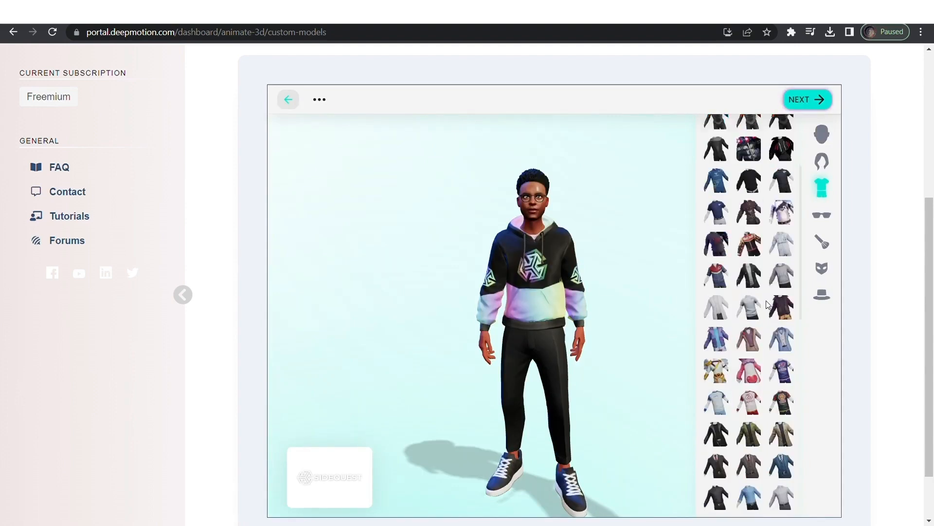
pyautogui.click(806, 99)
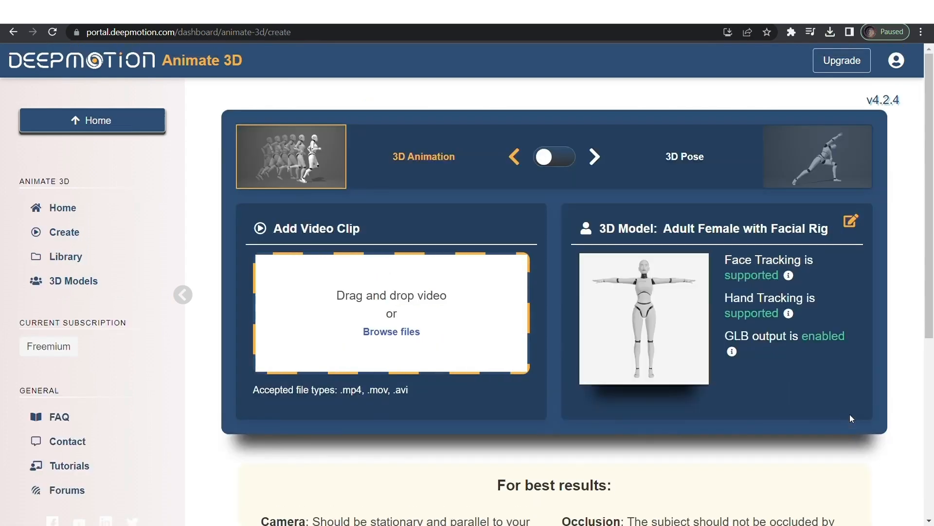
pyautogui.click(73, 281)
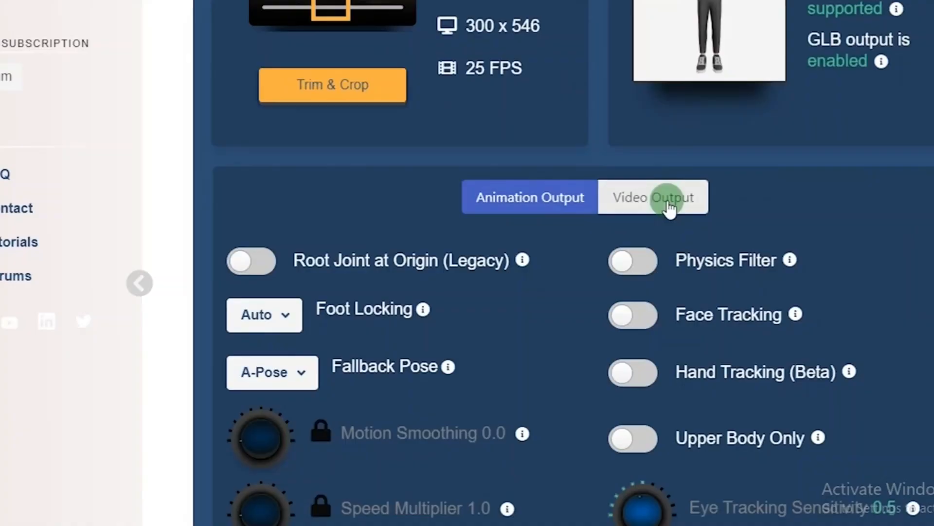
# Switch to Video Output settings and go to the Create page for a new animation.
pyautogui.click(653, 197)
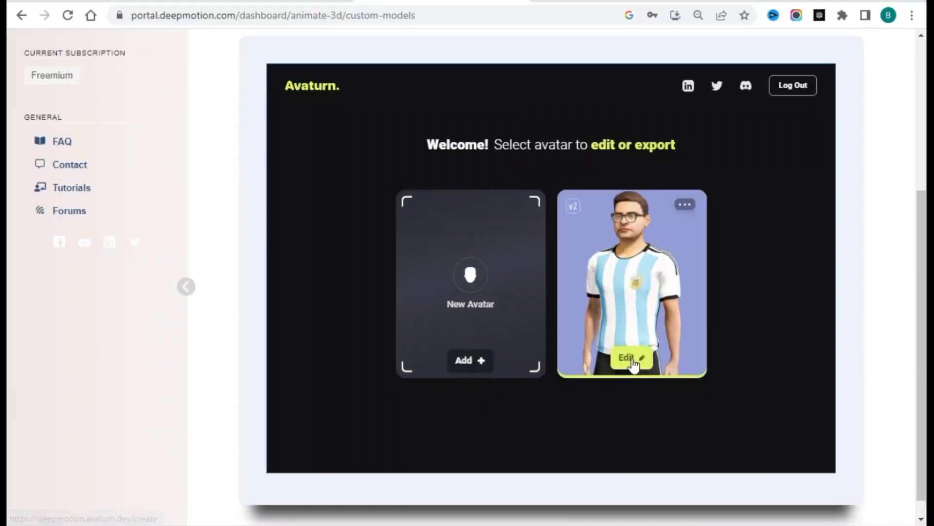
pyautogui.moveTo(635, 365)
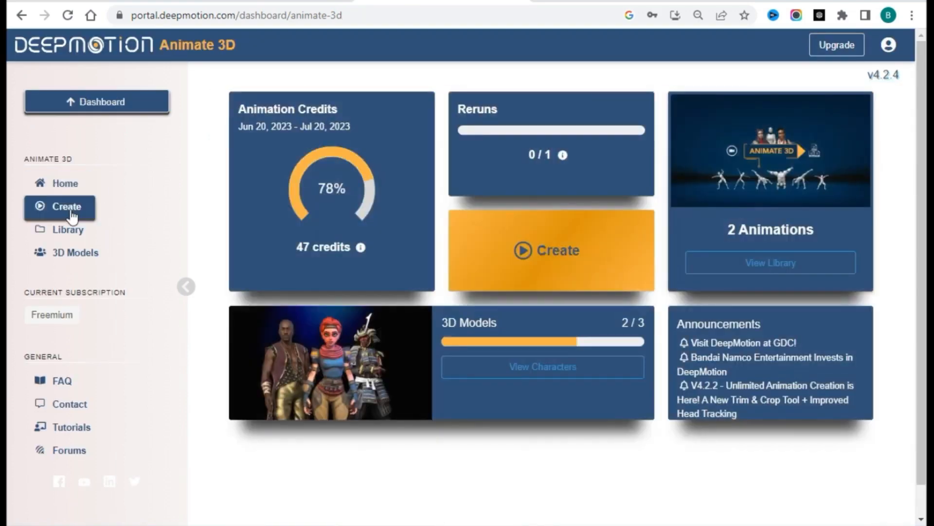
pyautogui.click(59, 207)
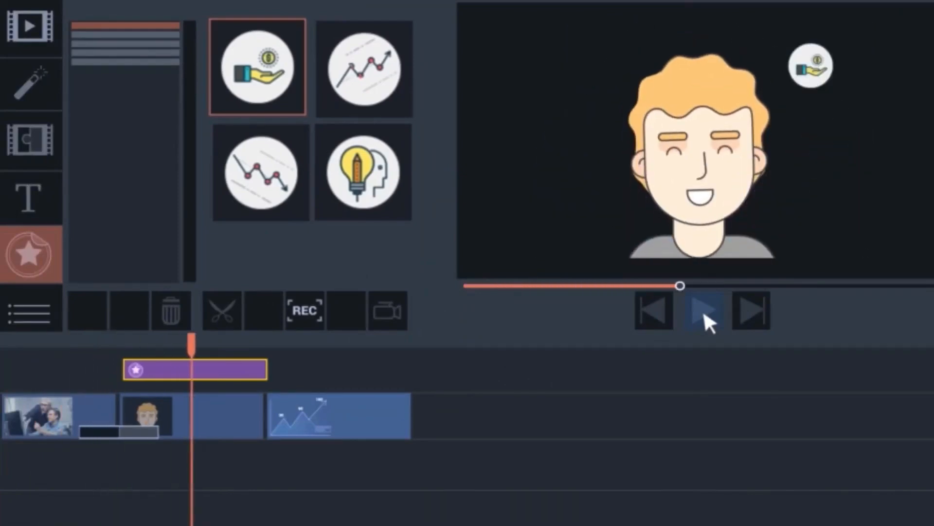
# Play the preview of the cartoon clip with the hand-and-coin sticker.
pyautogui.click(704, 310)
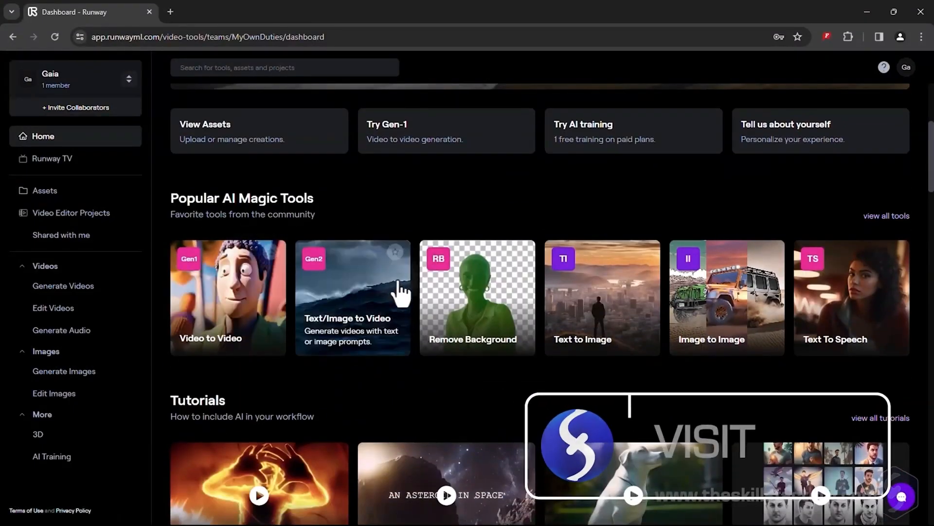
# Browse all AI tools and generate style previews for the river clip.
pyautogui.click(886, 215)
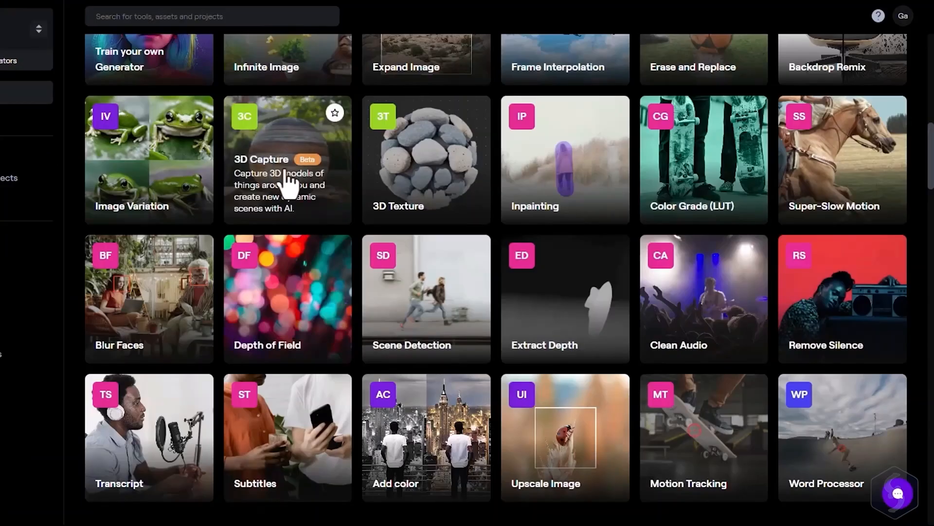
pyautogui.moveTo(423, 157)
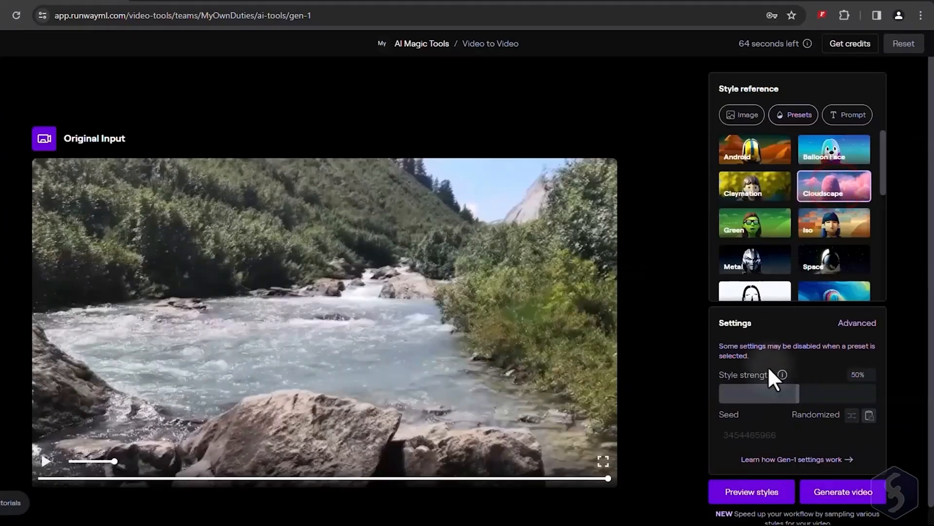
pyautogui.click(751, 491)
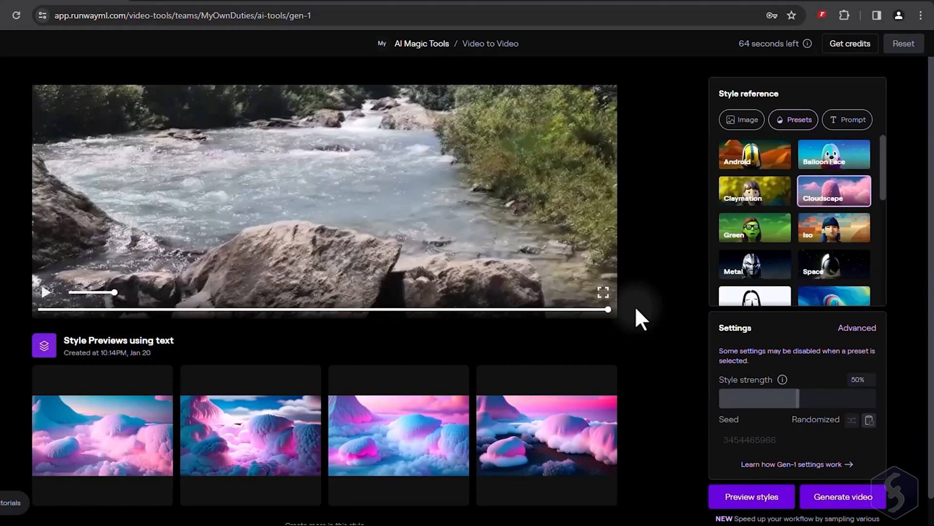
pyautogui.scroll(-3)
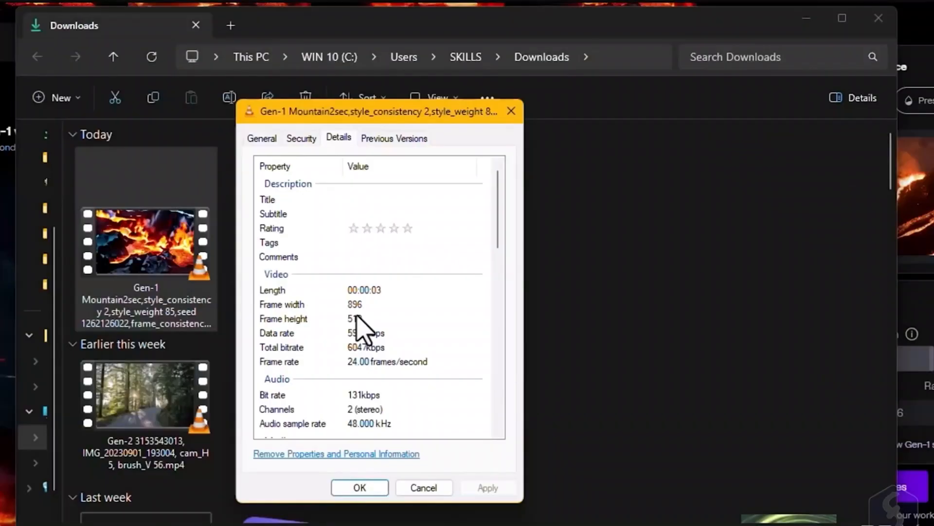
pyautogui.moveTo(426, 382)
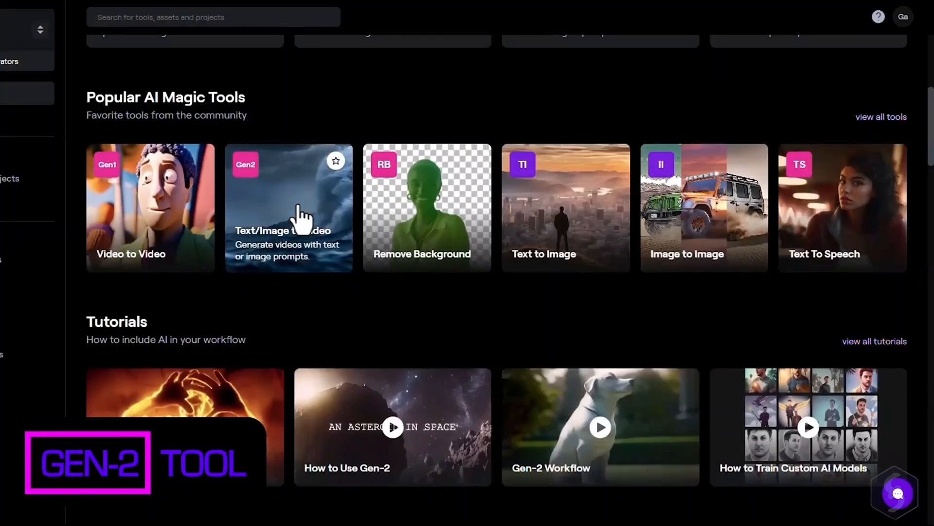
# Set up Text/Image to Video with Interpolate enabled, painting the centre balloon with Motion Brush 2.
pyautogui.click(289, 207)
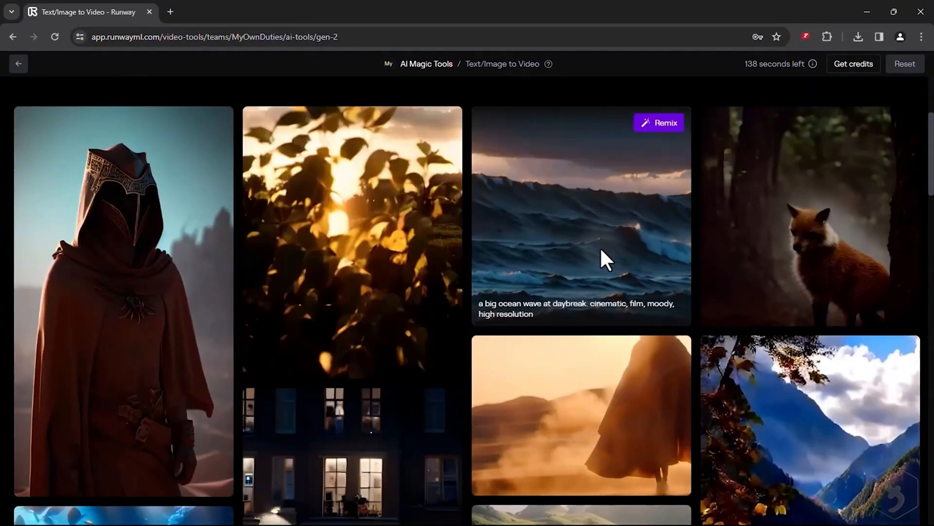
pyautogui.scroll(-3)
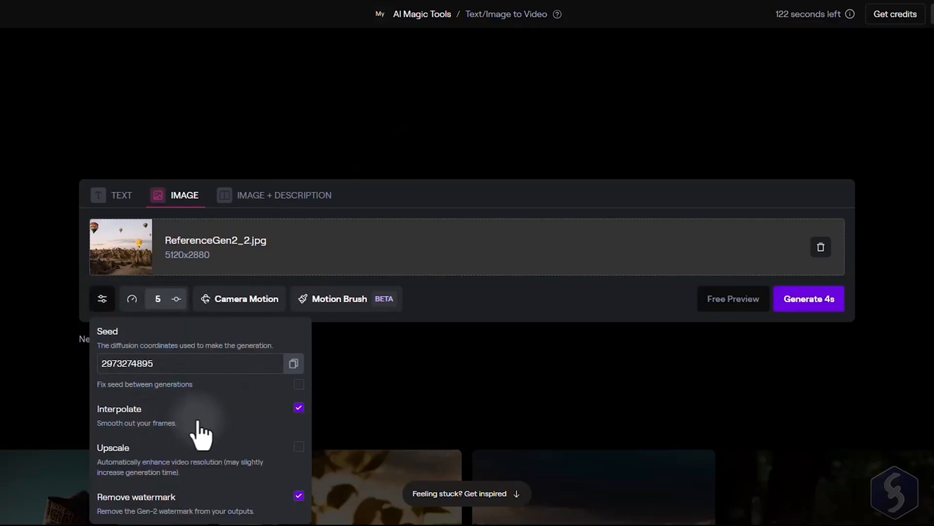
pyautogui.click(339, 299)
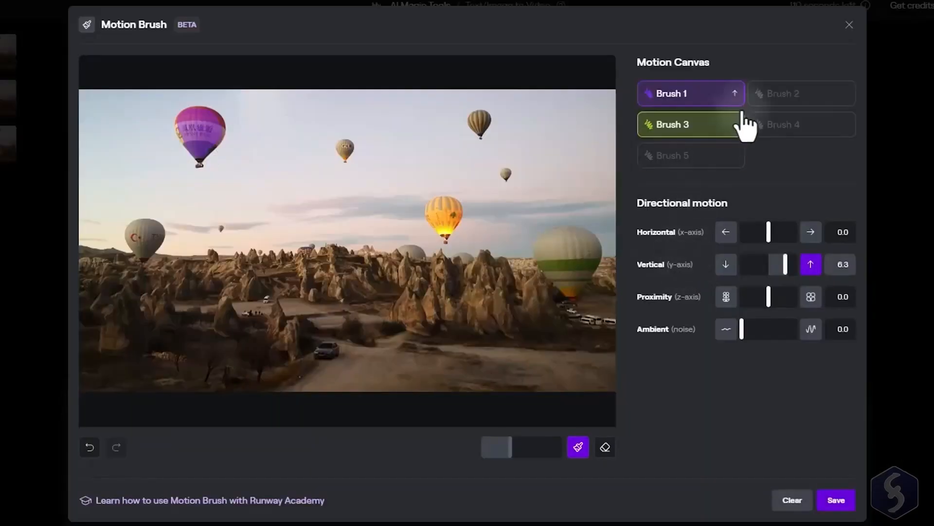
pyautogui.click(801, 93)
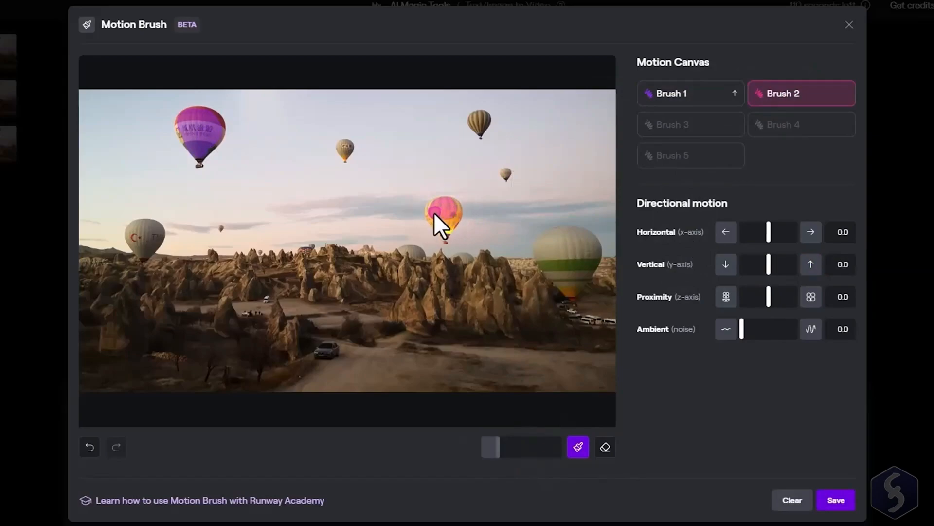
pyautogui.click(849, 24)
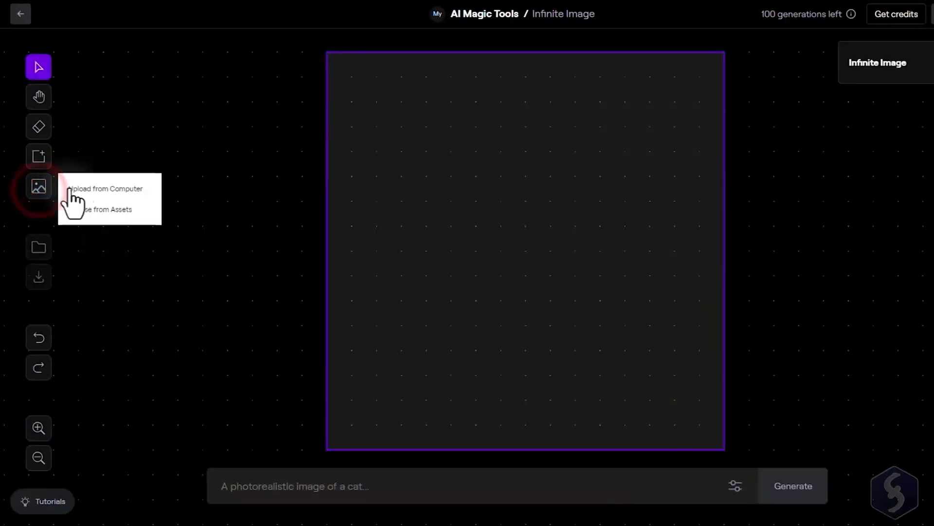
# Upload an image, preview the inpainting result, and switch Style reference to Prompt.
pyautogui.click(106, 188)
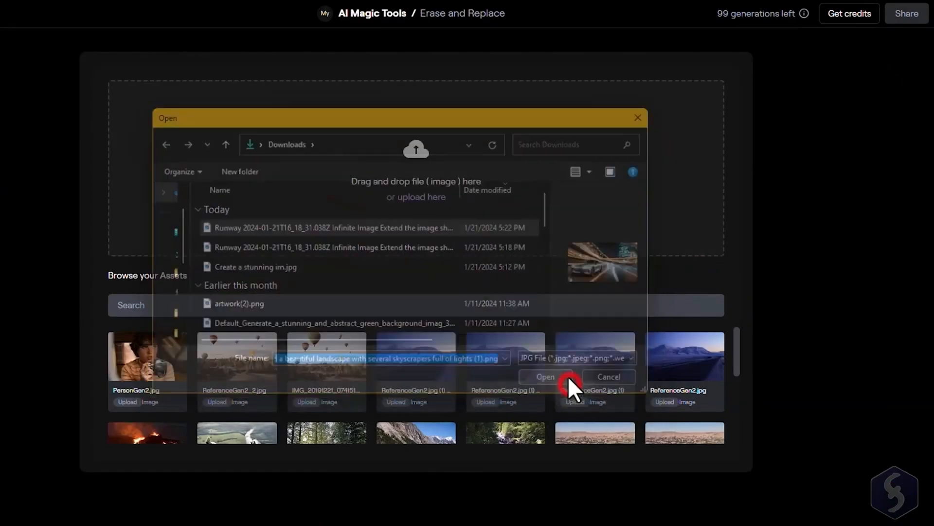
pyautogui.click(544, 376)
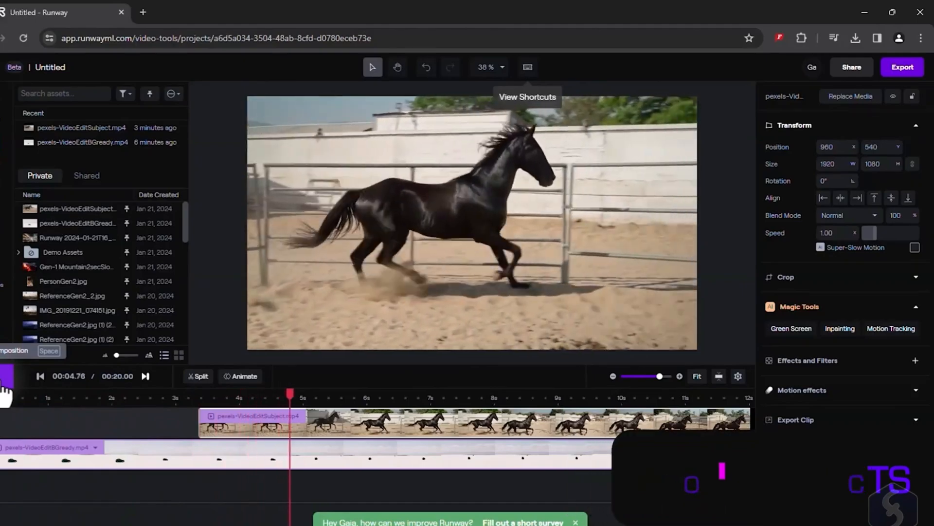
pyautogui.click(227, 12)
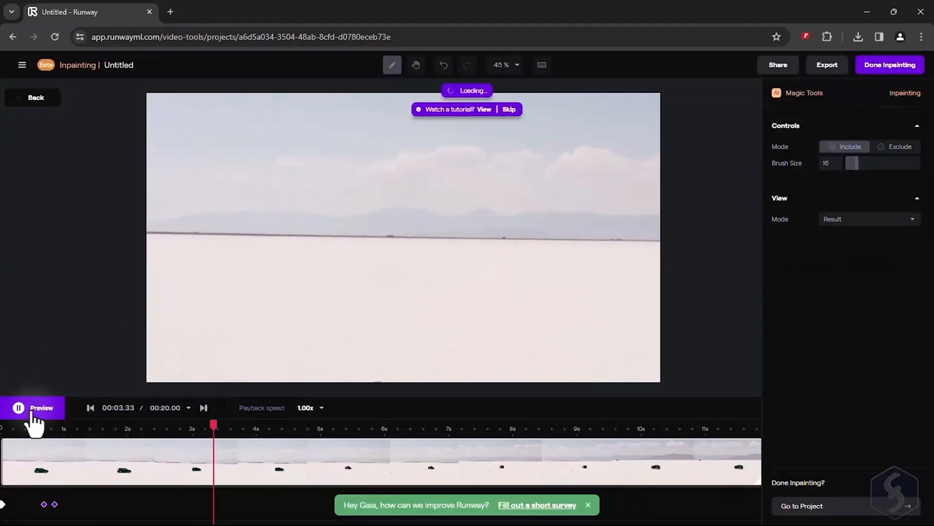
pyautogui.click(889, 65)
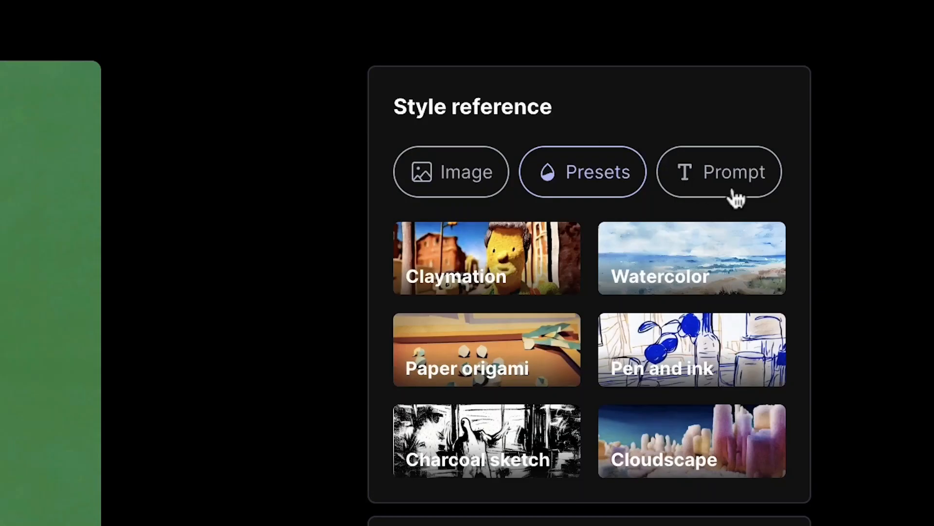
pyautogui.click(718, 171)
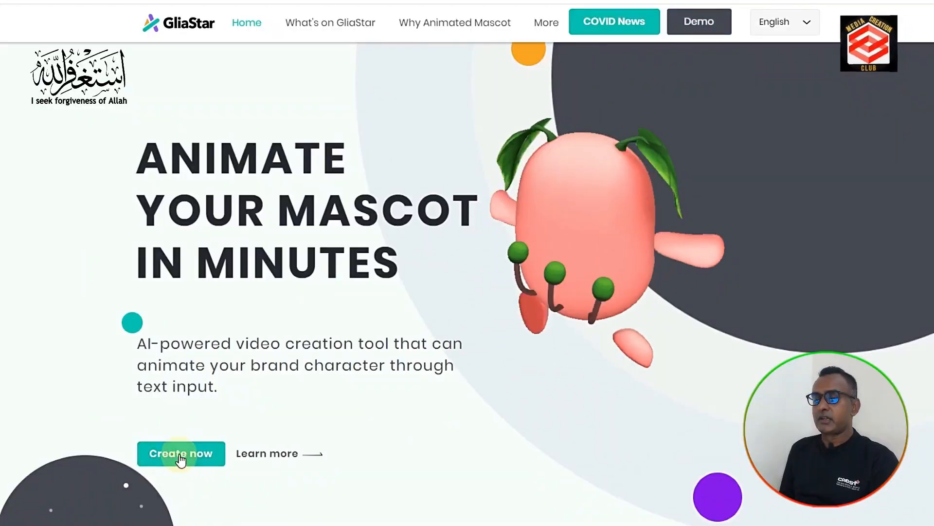
# Start a new GliaStar mascot video with Create now and select the girl character.
pyautogui.click(181, 453)
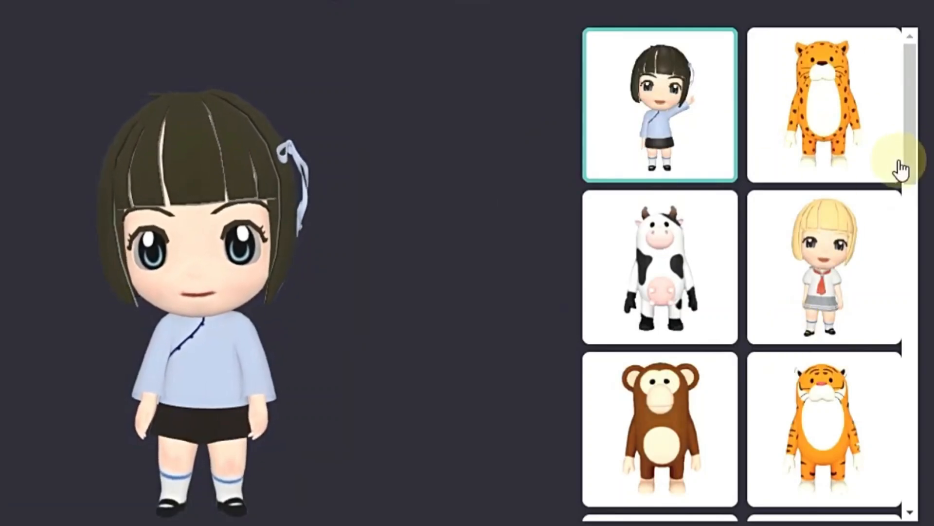
pyautogui.click(822, 277)
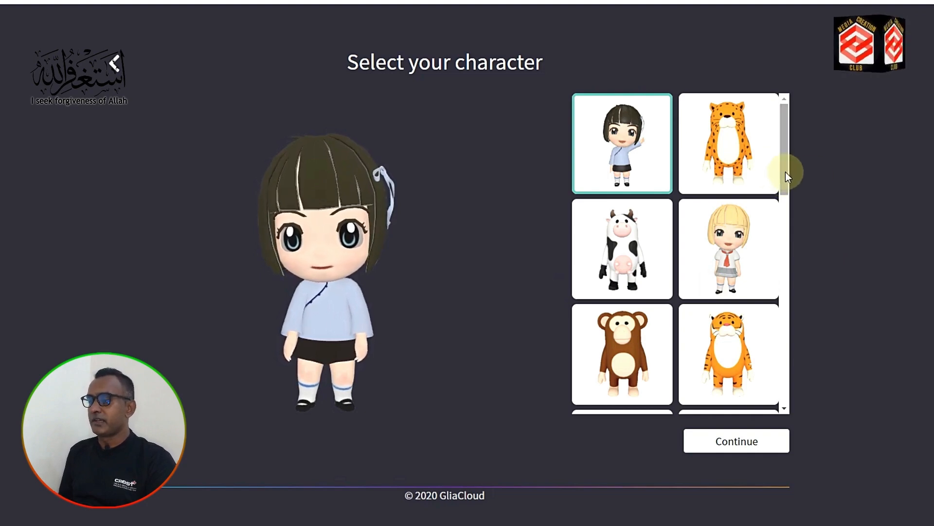
pyautogui.click(728, 248)
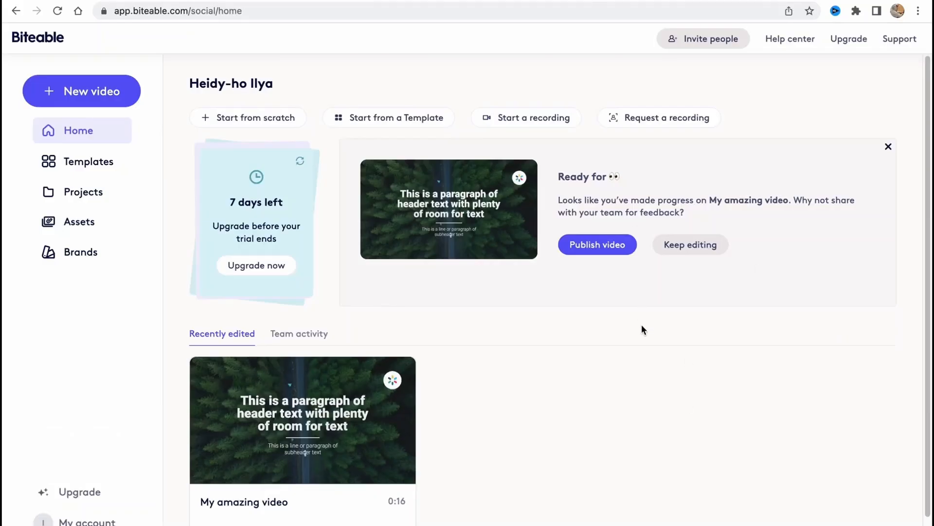
pyautogui.moveTo(664, 346)
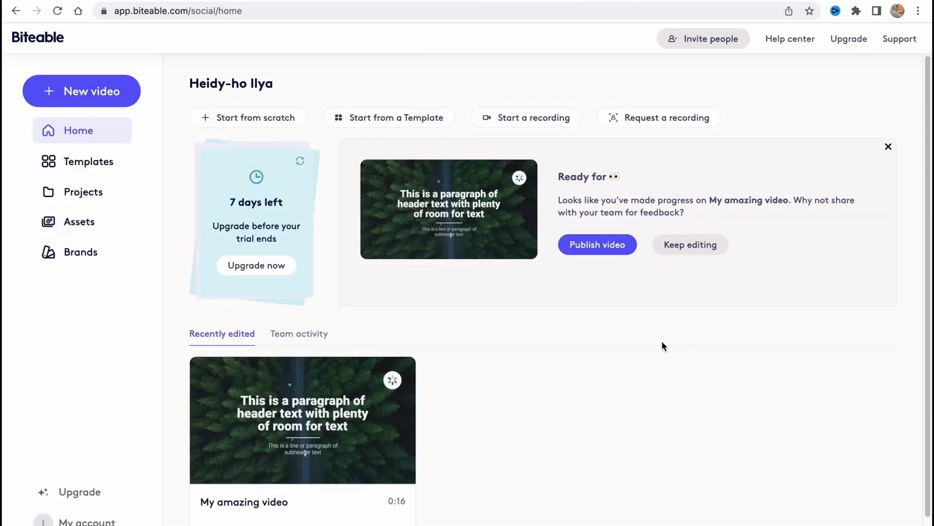
# Browse Biteable templates and open My amazing video in the editor.
pyautogui.click(89, 162)
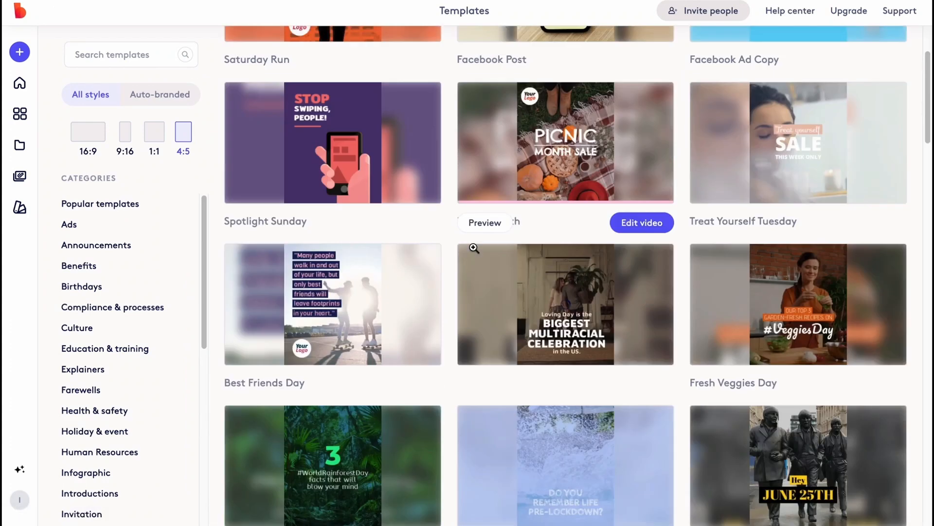
pyautogui.scroll(-3)
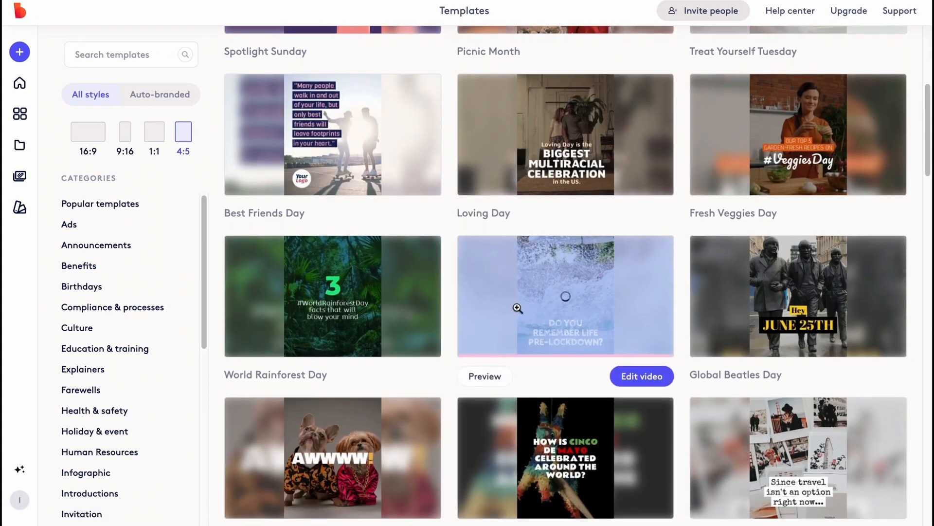
pyautogui.click(642, 376)
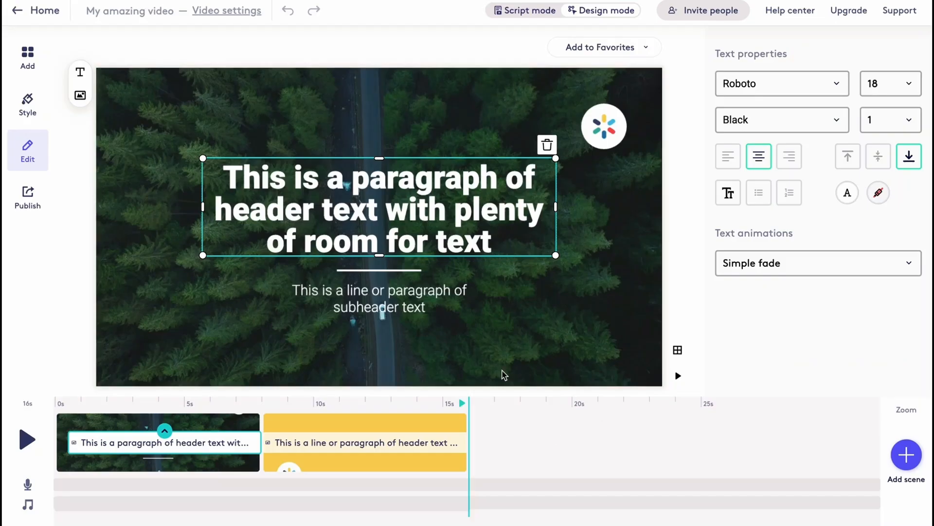
pyautogui.click(27, 56)
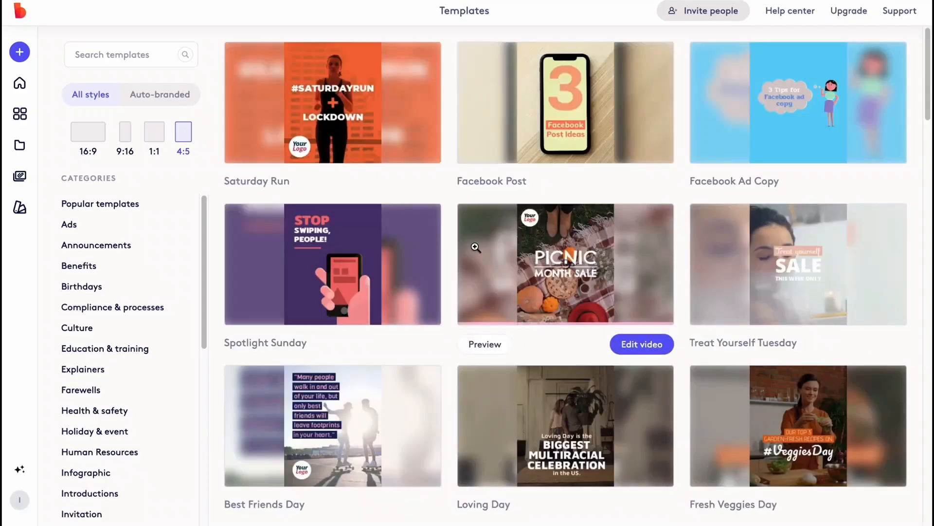
# Add the blue sky text layout scene and build the video in HD 1080p.
pyautogui.click(642, 344)
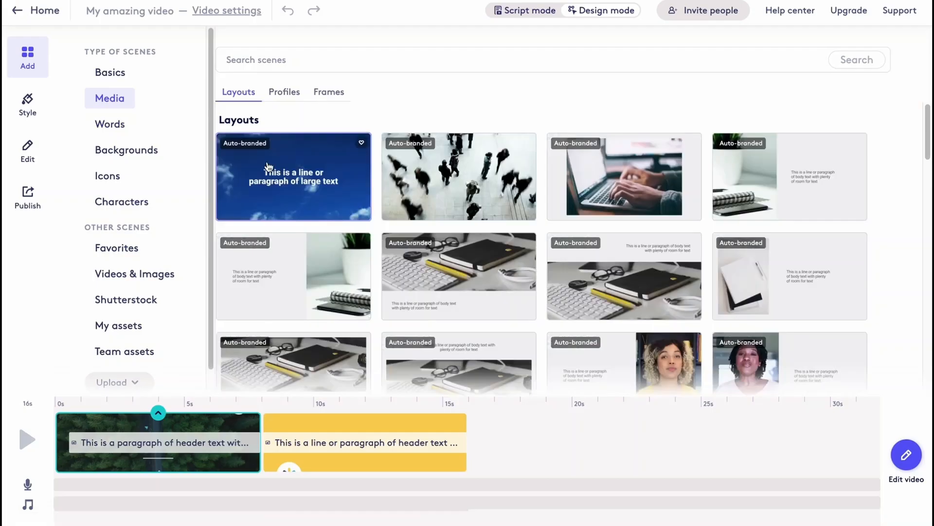
pyautogui.moveTo(310, 169)
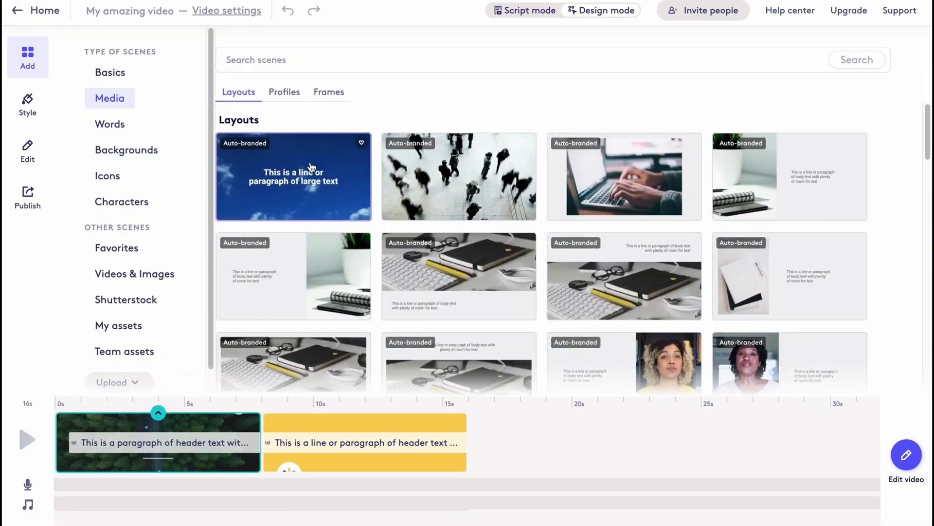
pyautogui.click(292, 176)
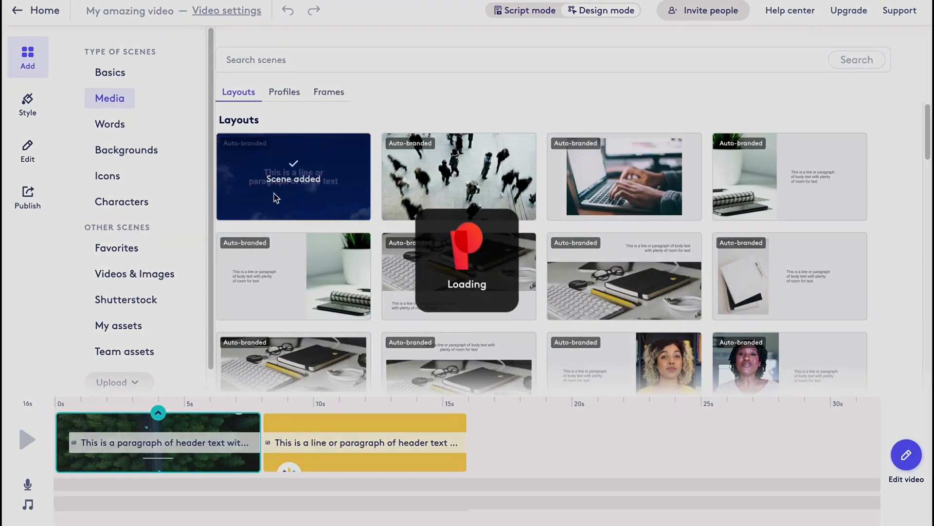
pyautogui.click(27, 104)
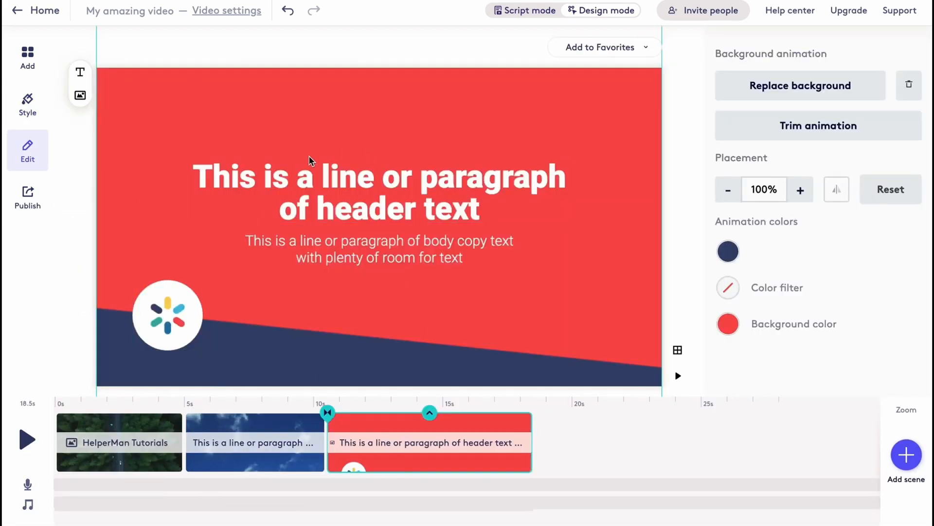
pyautogui.click(27, 197)
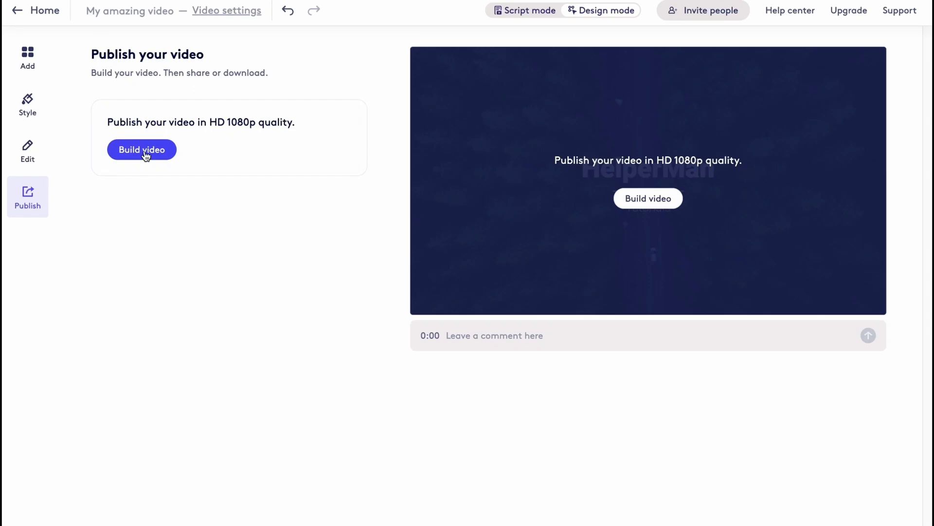
pyautogui.click(142, 150)
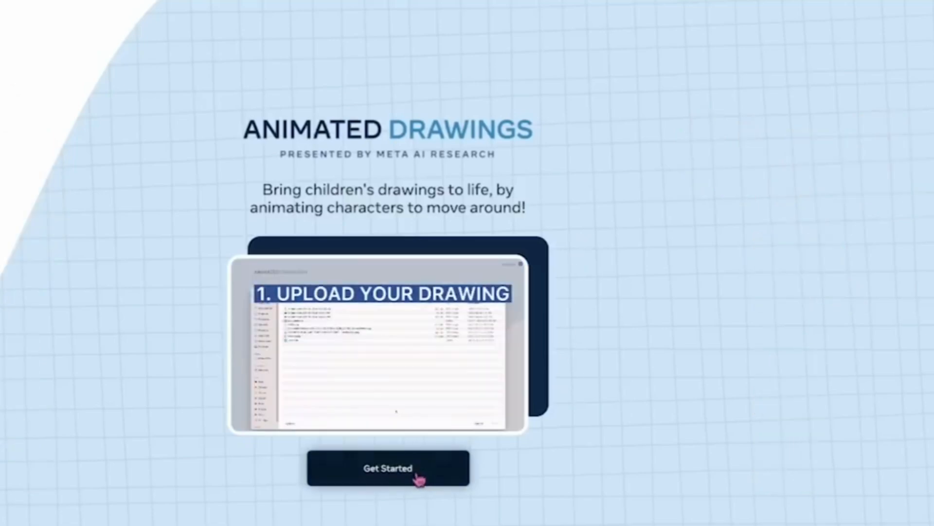
# Begin the Animated Drawings flow from the landing page's Get Started button.
pyautogui.click(388, 468)
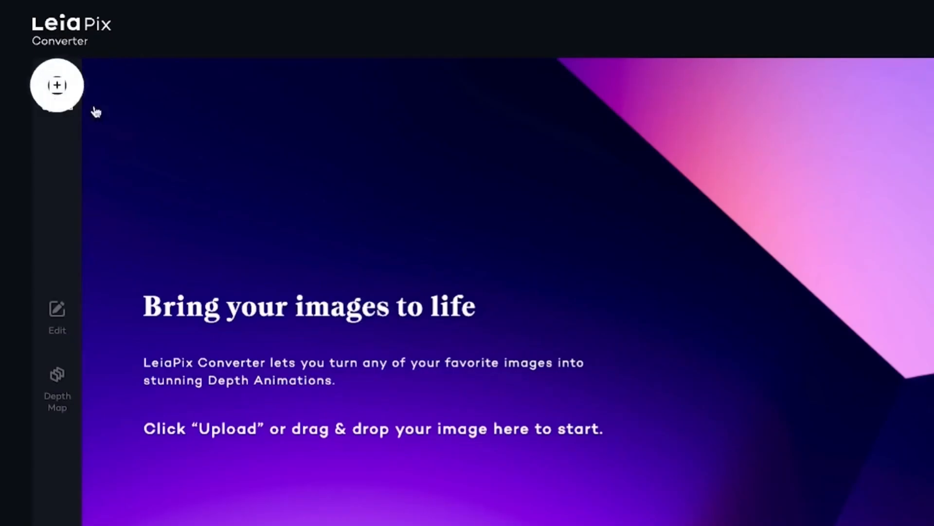
# Choose Upload in LeiaPix Converter's left toolbar to pick an image for conversion.
pyautogui.click(57, 85)
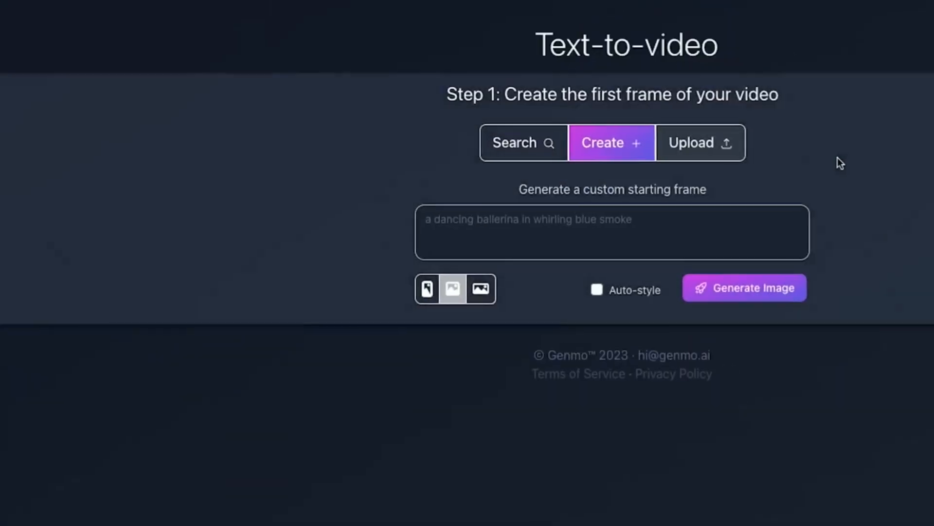
# Advance from Genmo's opening-frame step to Step 2: Refine the elephant story.
pyautogui.click(744, 287)
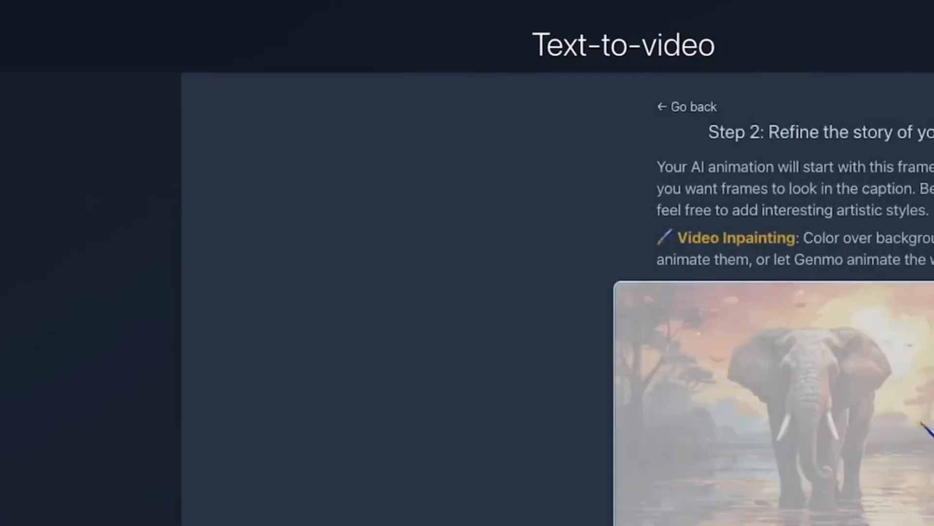
pyautogui.scroll(-3)
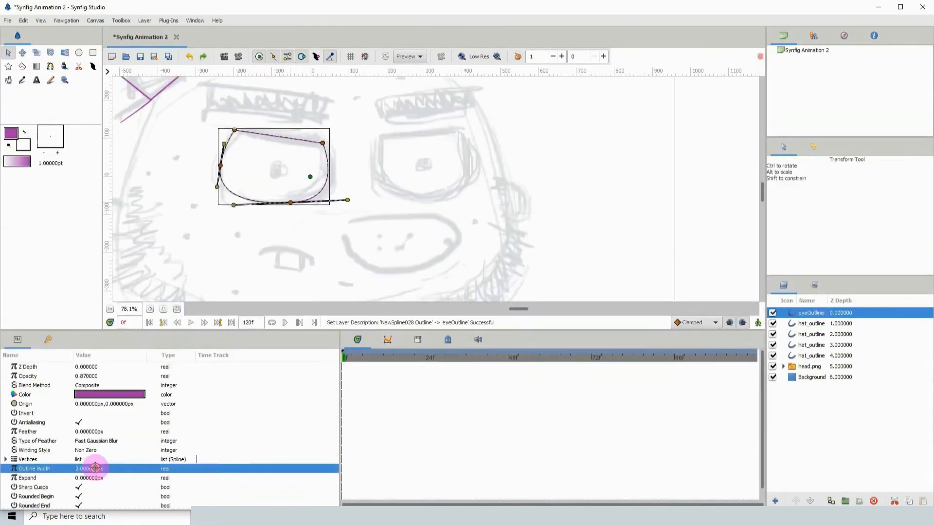
# Select the eyeOutline layer to edit its Outline Width in the Params panel.
pyautogui.click(210, 37)
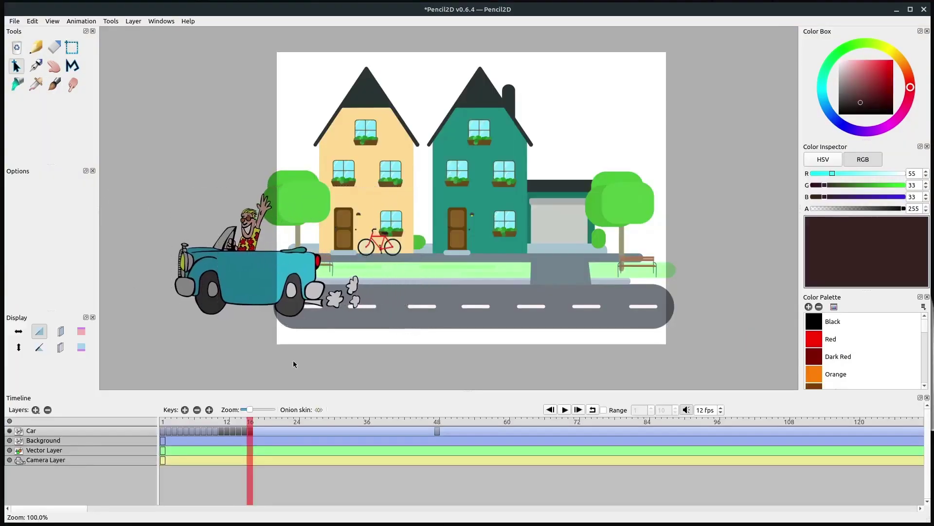
# Select the Car layer on Pencil2D's timeline to edit its driving keyframes.
pyautogui.click(564, 409)
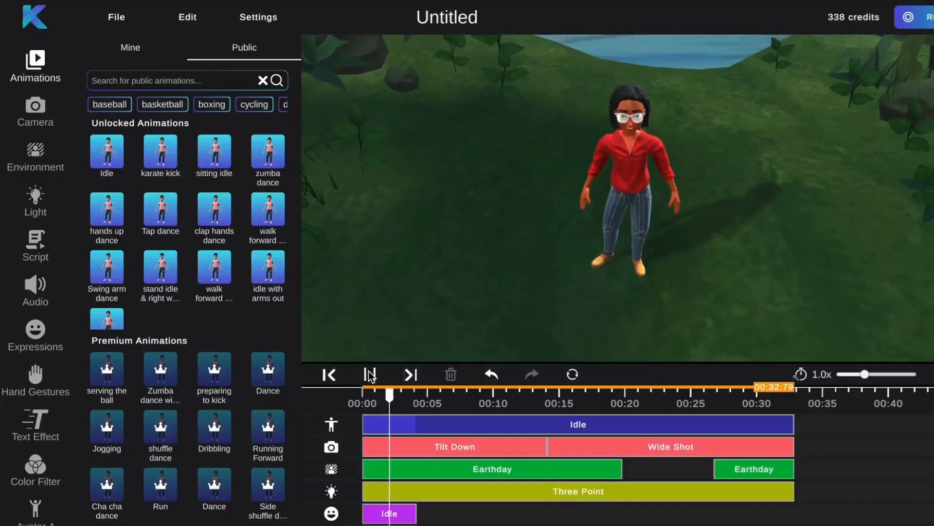
# Preview the Krikey character animation playback across the environment panels.
pyautogui.click(370, 375)
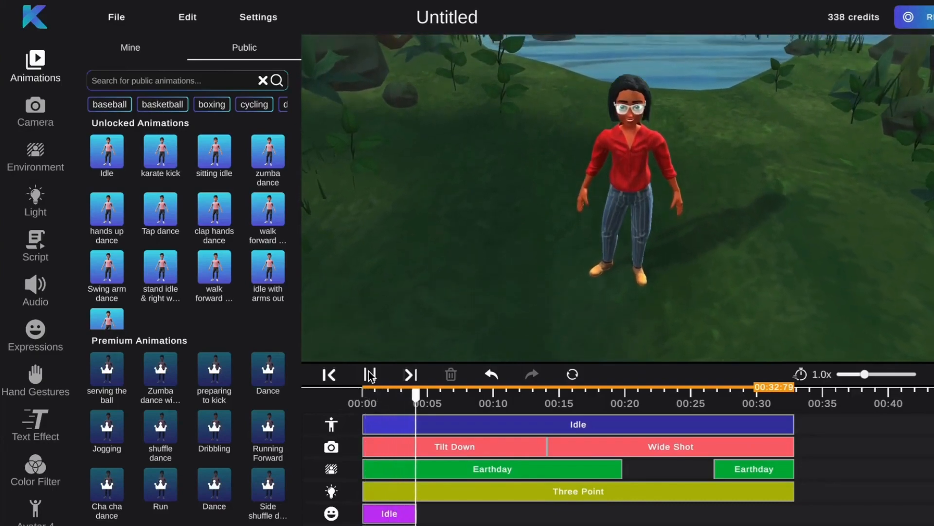
pyautogui.click(35, 156)
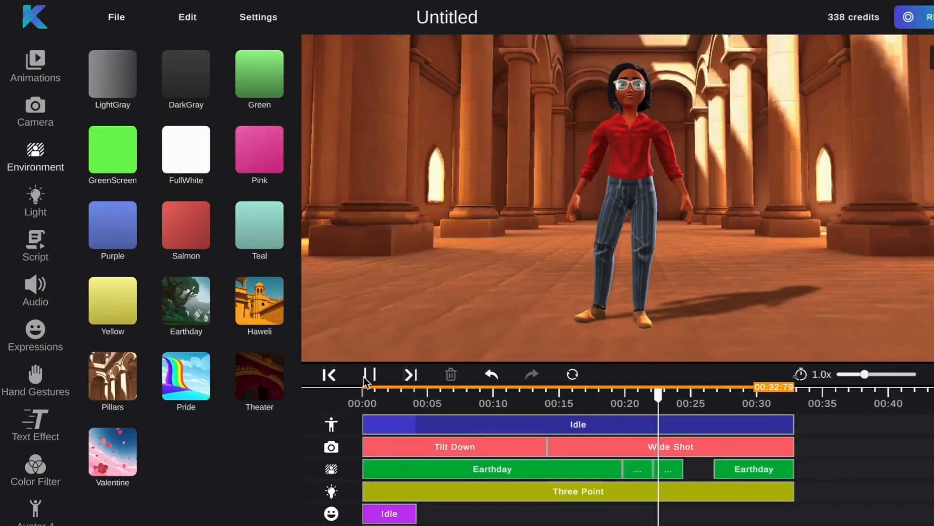
pyautogui.click(35, 63)
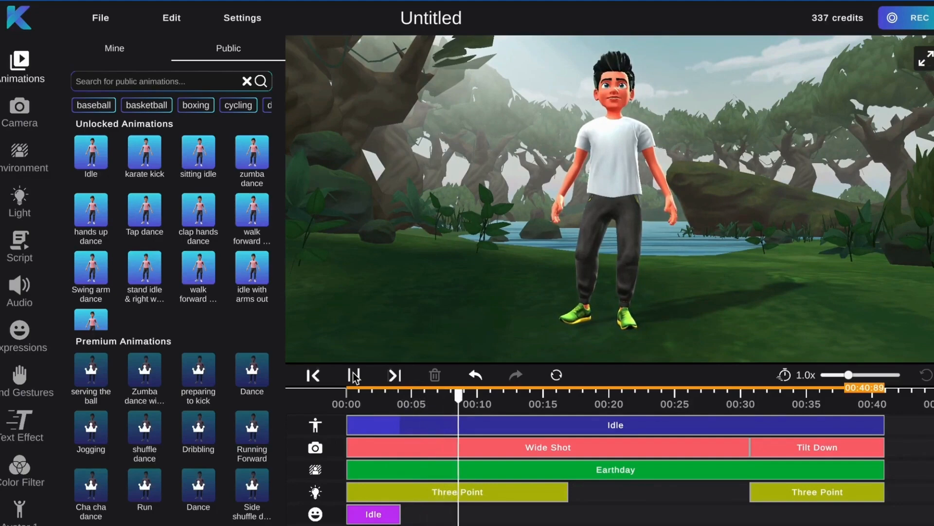
pyautogui.click(19, 203)
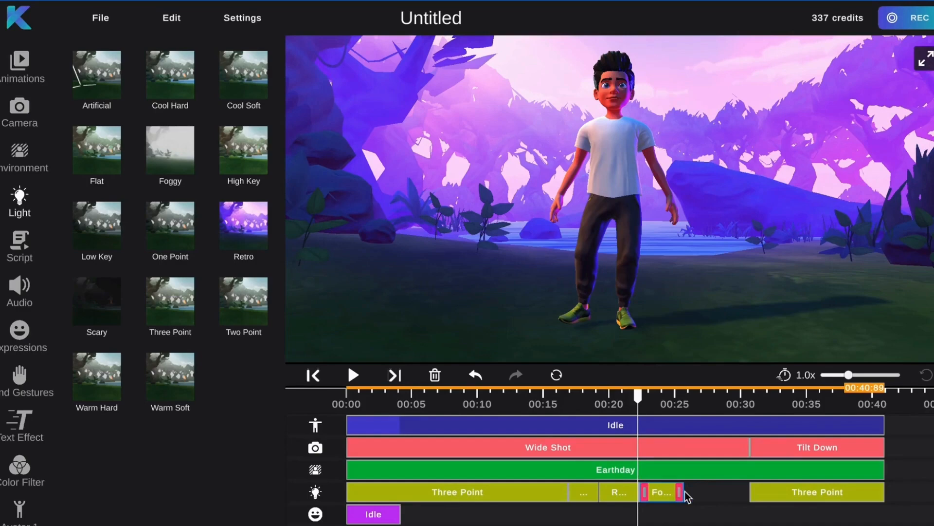
# Replace the Foggy lighting clip with the Scary lighting preset.
pyautogui.click(19, 113)
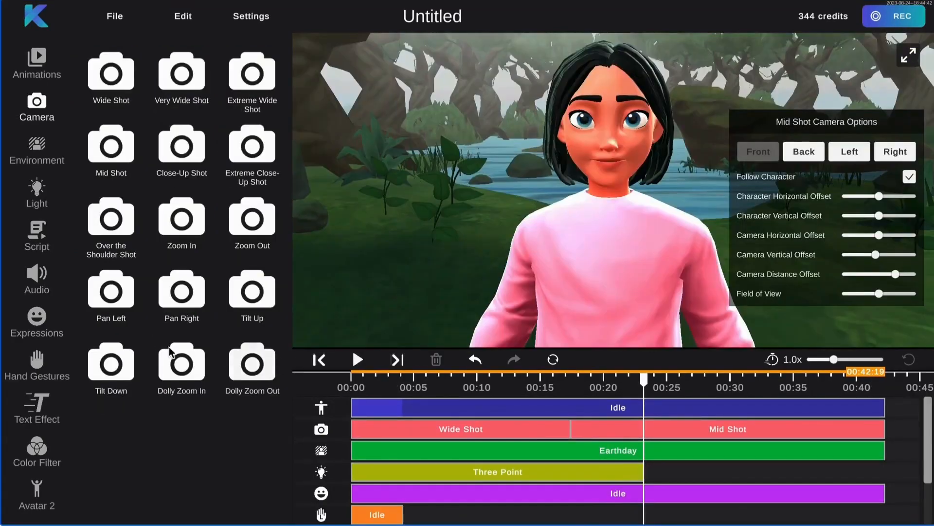
pyautogui.click(37, 191)
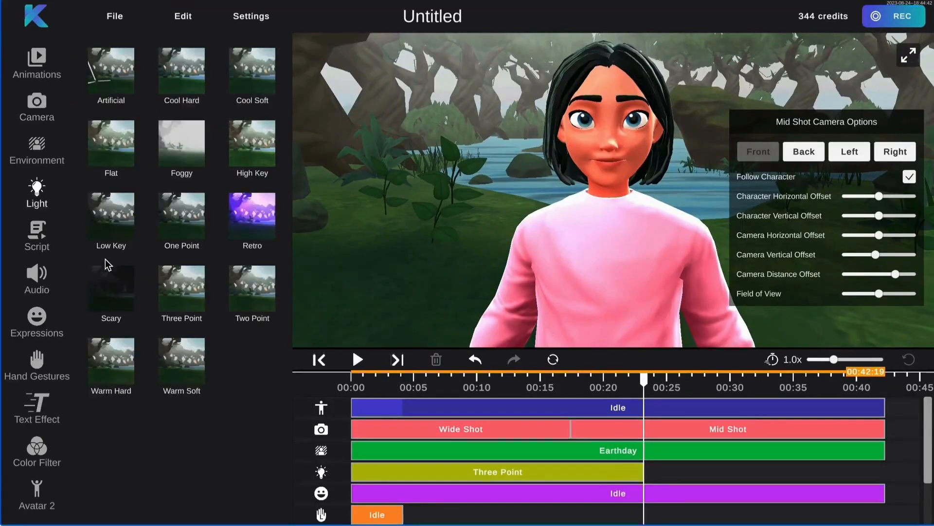
pyautogui.click(37, 408)
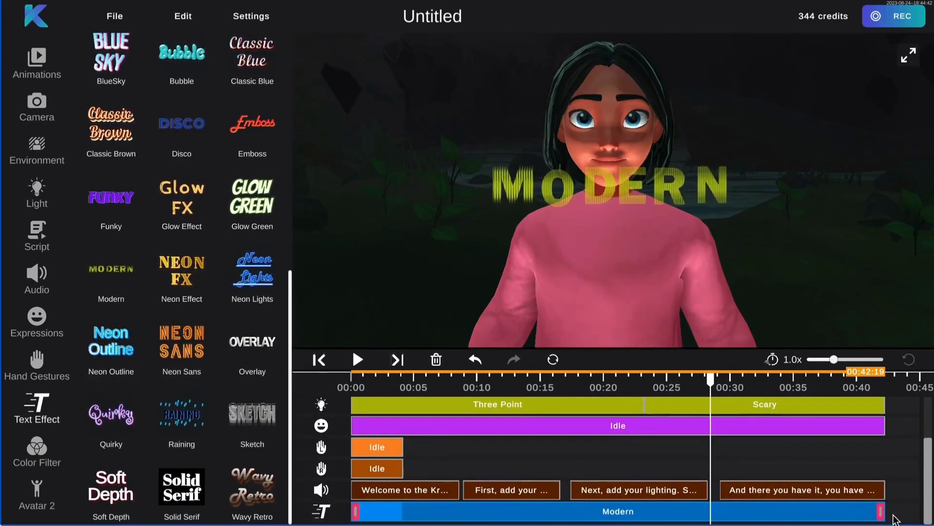
pyautogui.click(33, 63)
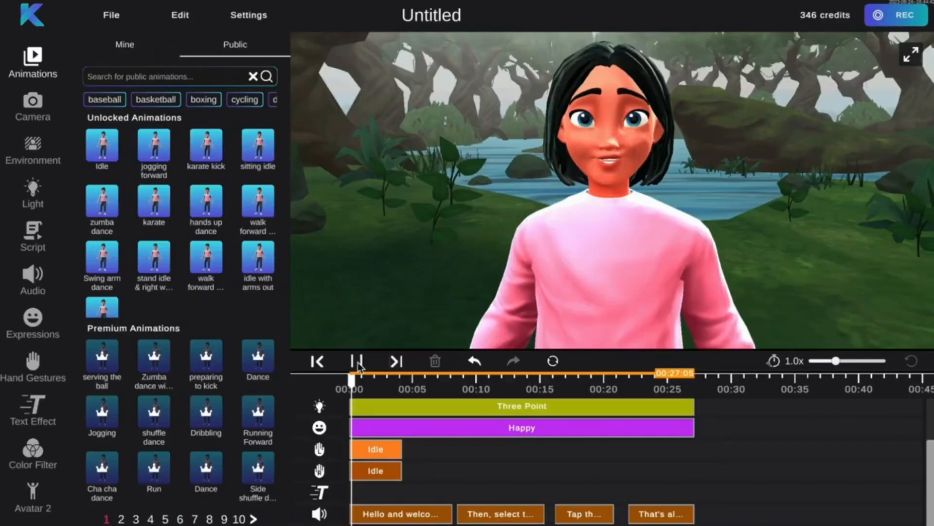
# Preview the scene, write the script line 'I miss w', and choose a voice style.
pyautogui.click(357, 361)
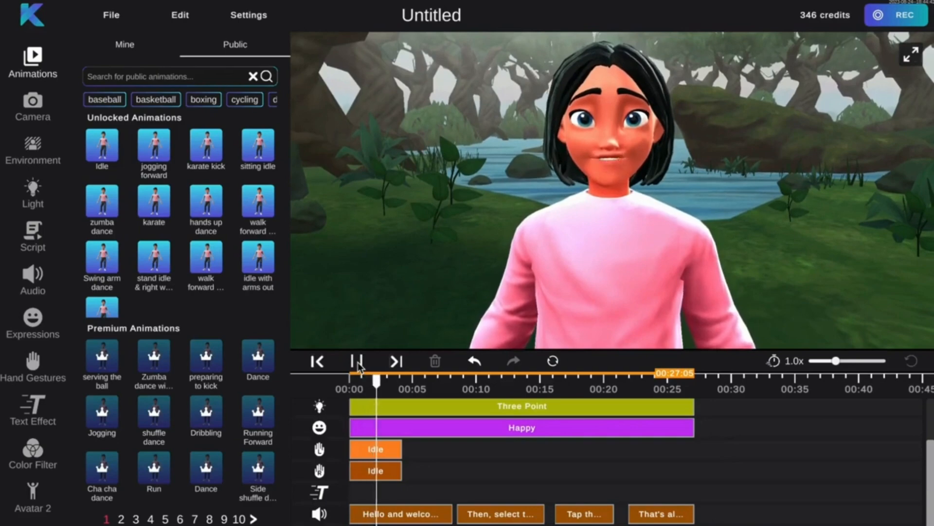
pyautogui.click(32, 107)
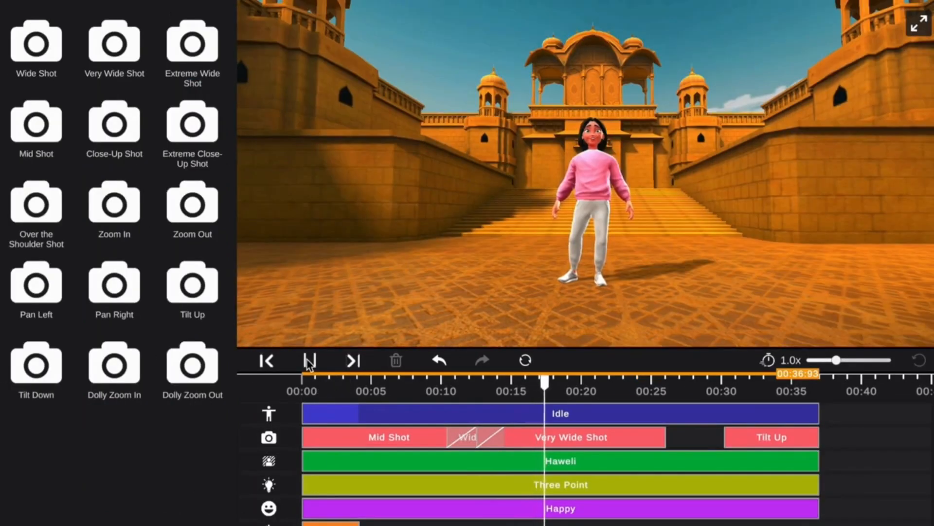
pyautogui.click(309, 361)
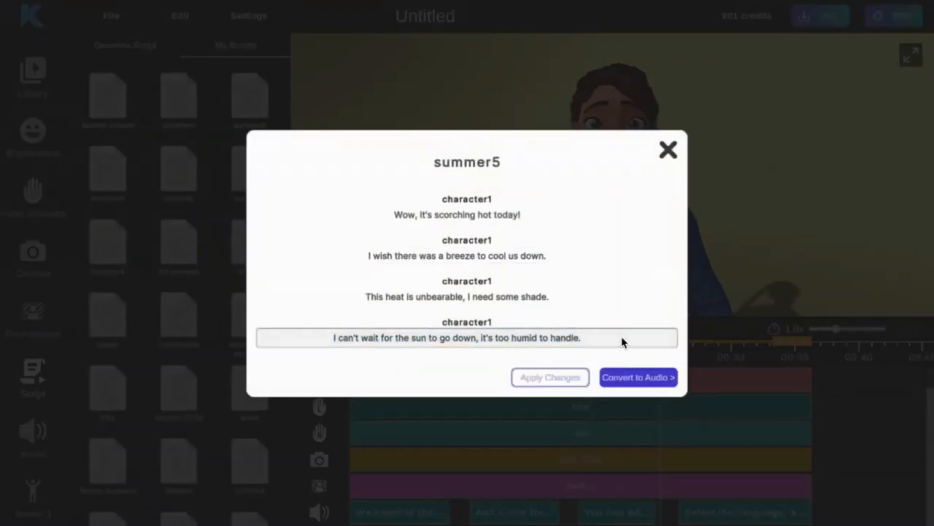
pyautogui.write('I miss w')
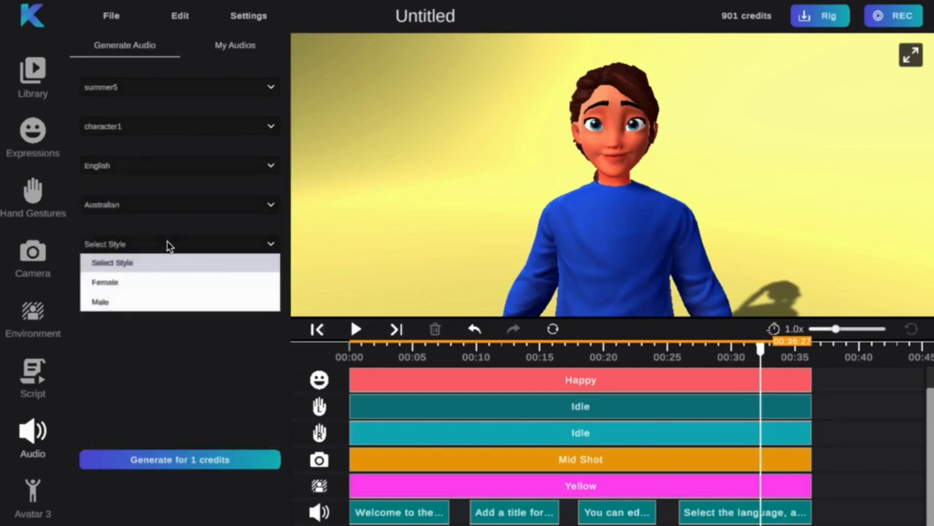
pyautogui.click(104, 282)
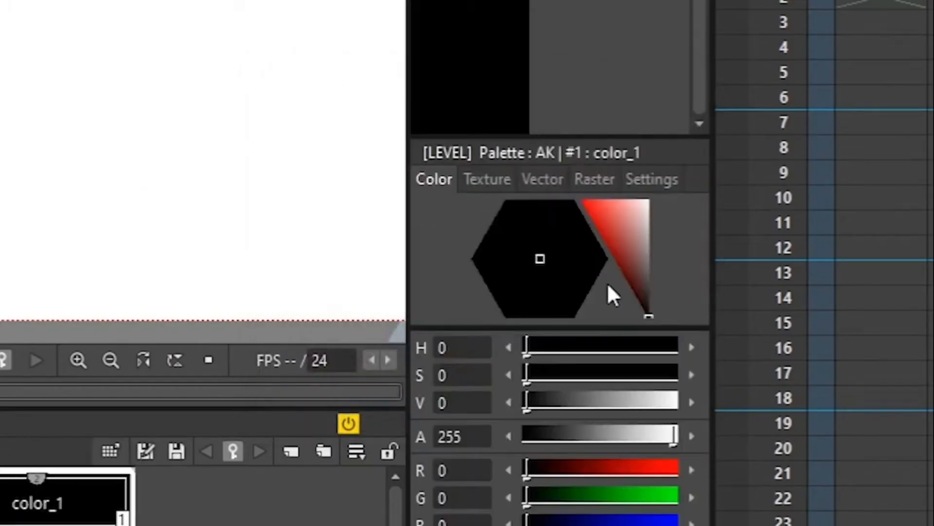
pyautogui.moveTo(530, 226)
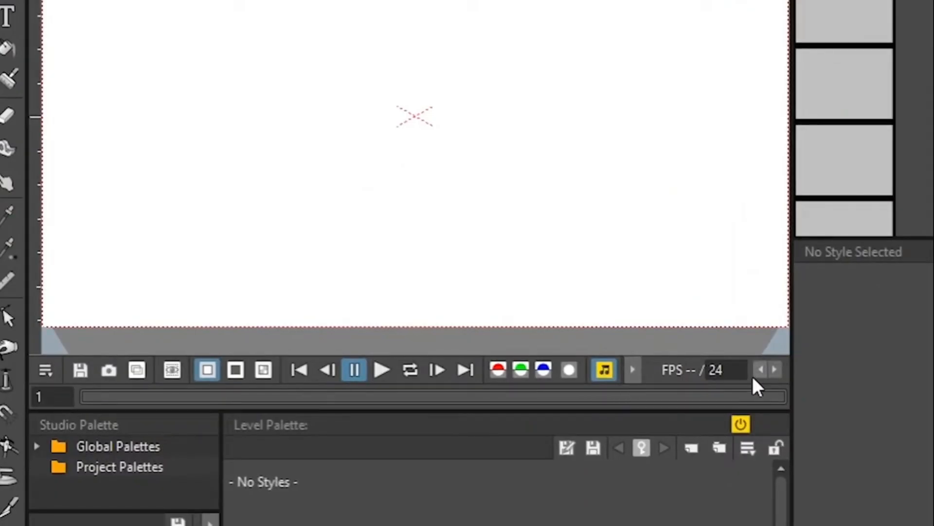
pyautogui.moveTo(235, 370)
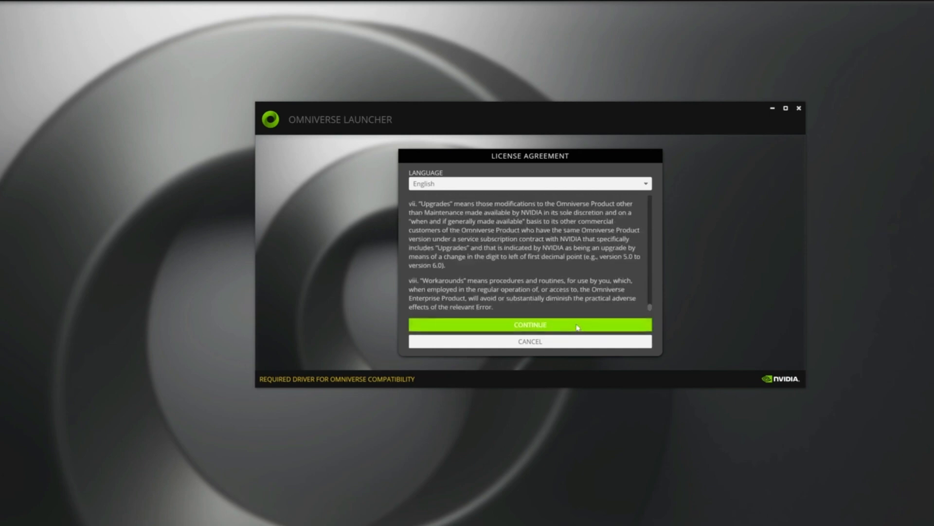
# Accept the Omniverse license and data collection terms, then view the Omniverse Cache page.
pyautogui.click(529, 324)
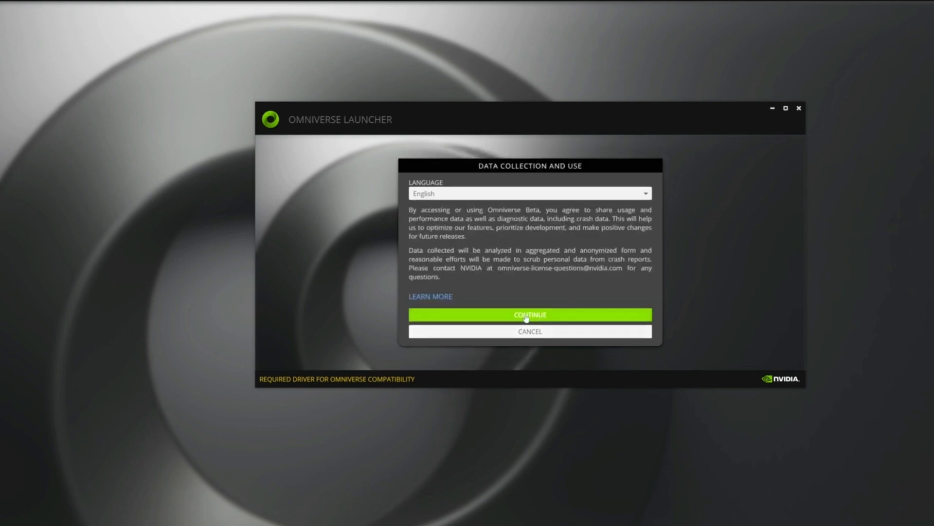
pyautogui.click(529, 315)
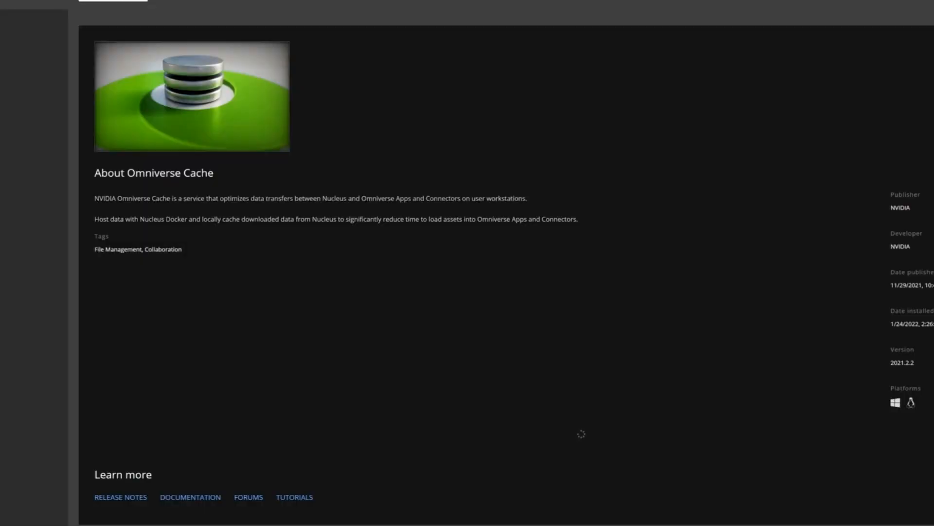
pyautogui.click(37, 49)
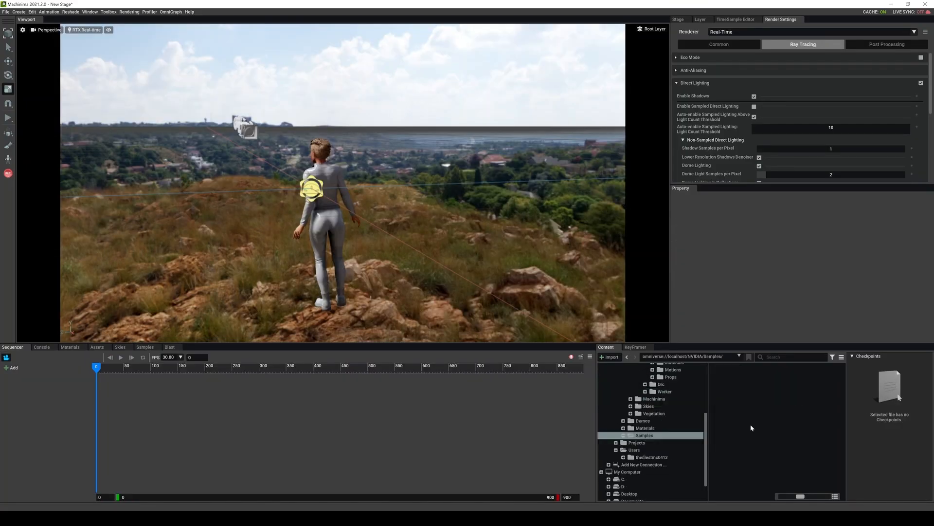
# Show the Samples folder and view the scene through /World/Debra/Camera.
pyautogui.click(643, 435)
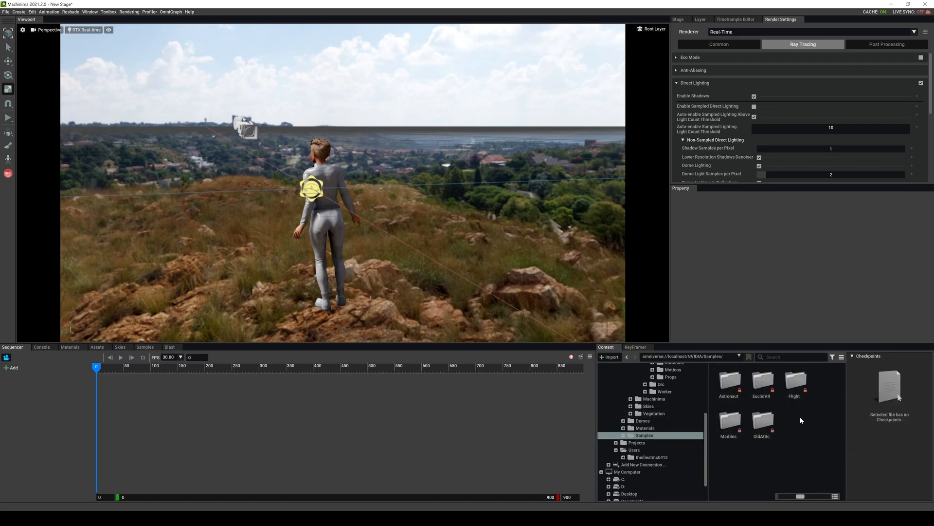
pyautogui.click(48, 30)
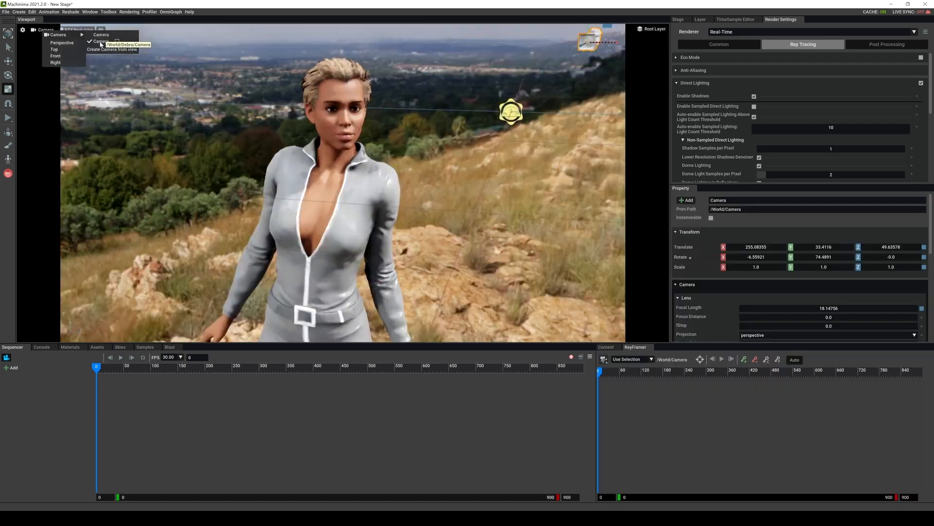
pyautogui.click(101, 41)
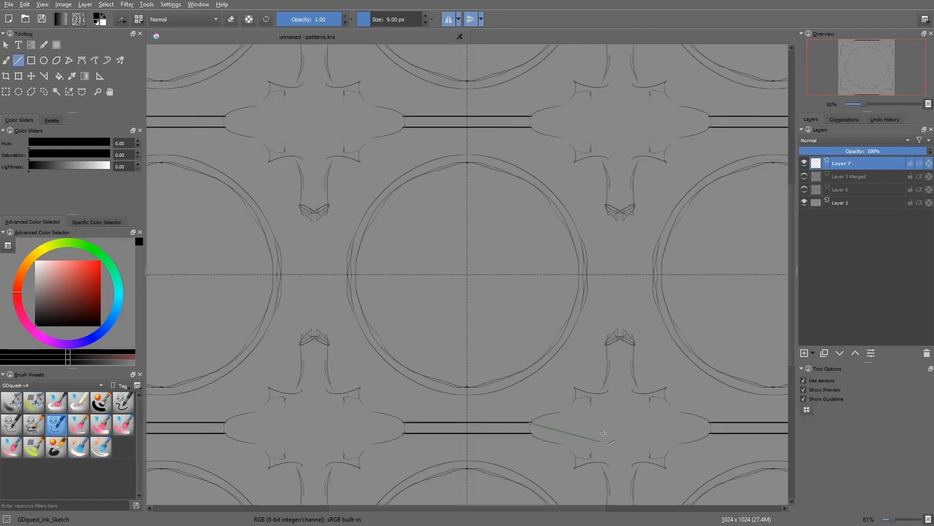
# Add a straight mirrored stroke to the circle pattern on Layer 7.
pyautogui.click(6, 61)
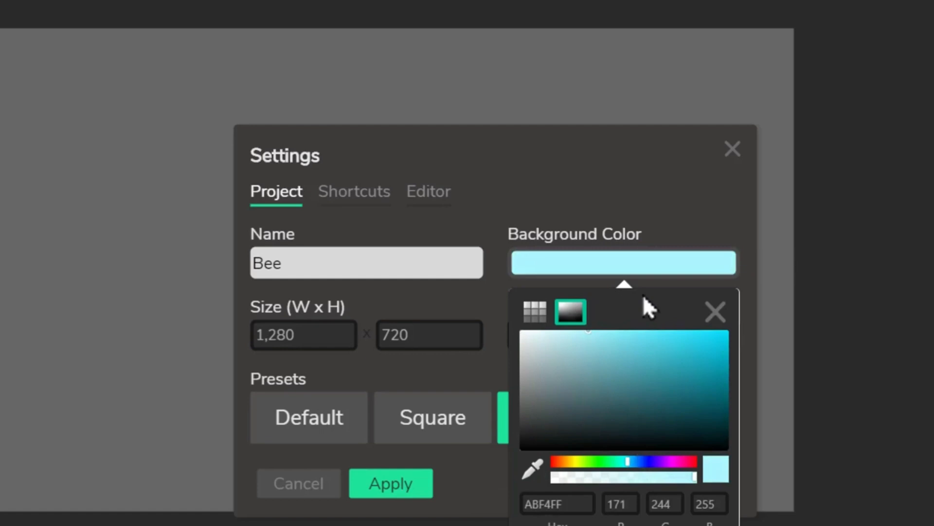
pyautogui.moveTo(718, 231)
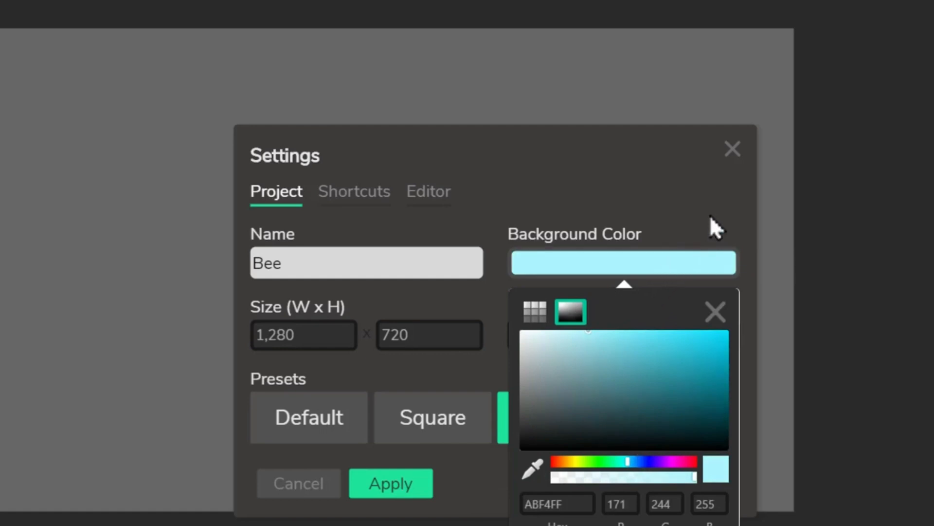
# Apply background ABF4FF, dismiss the welcome screen, and open the bee clip to select its image.
pyautogui.click(391, 482)
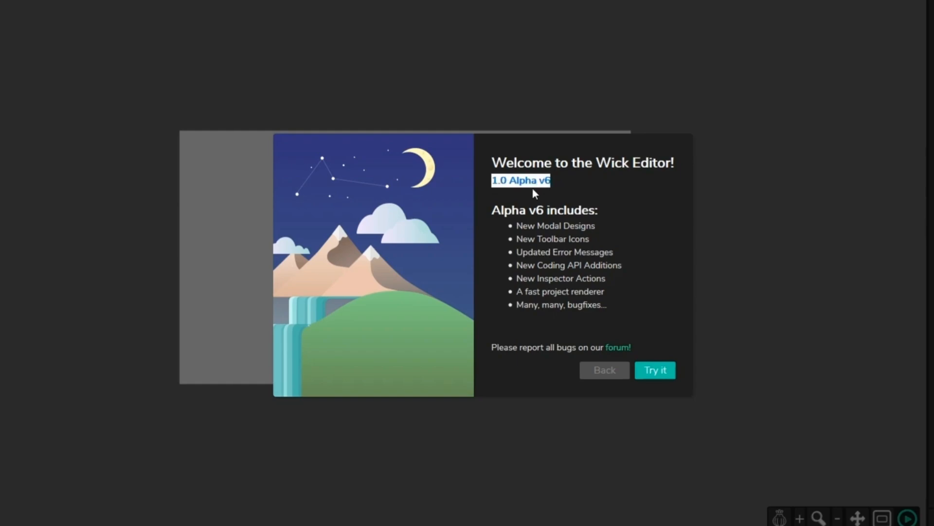
pyautogui.click(654, 369)
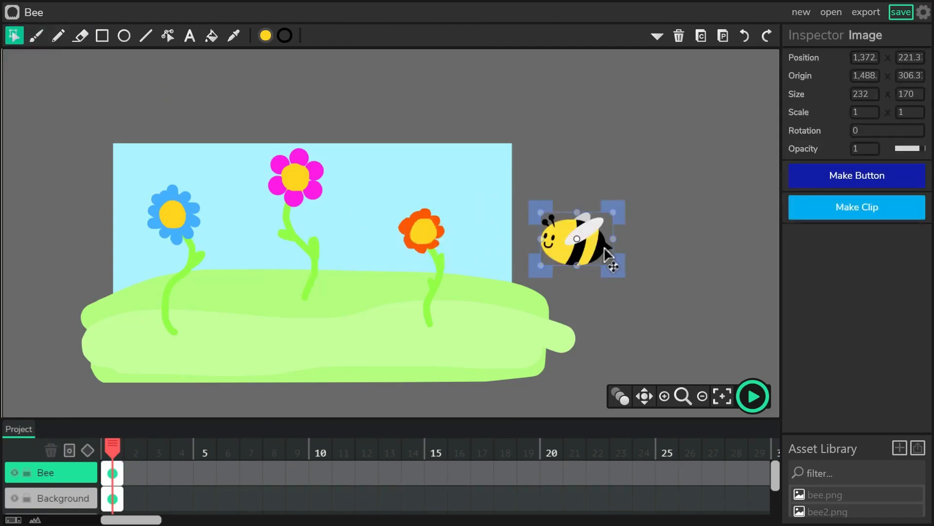
pyautogui.doubleClick(575, 238)
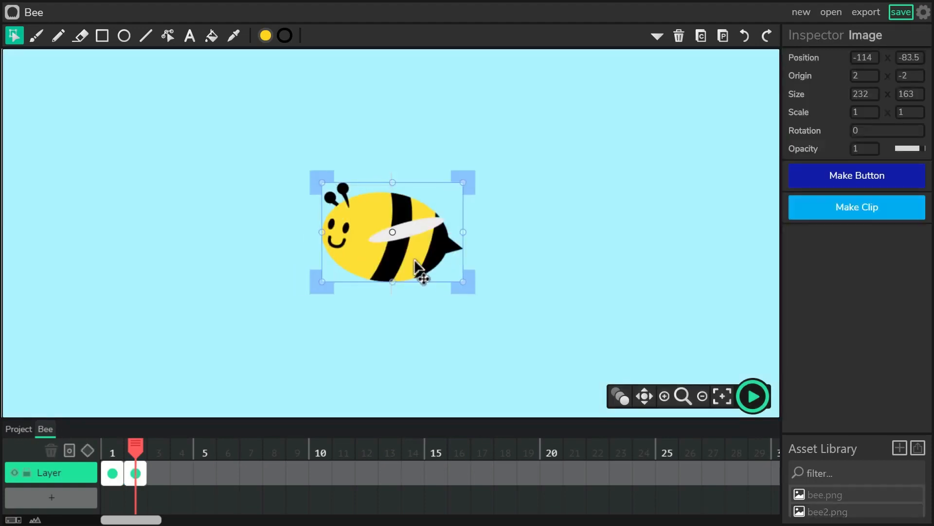
pyautogui.click(857, 207)
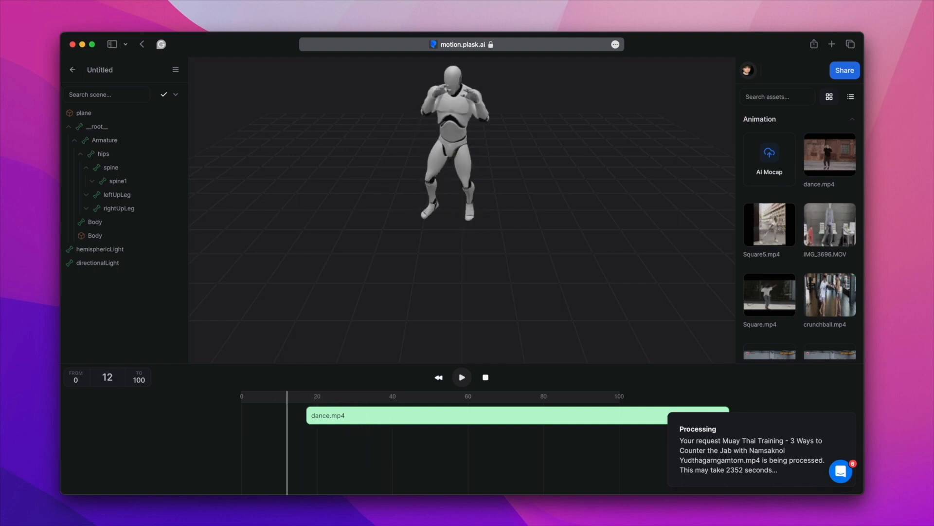
# Inspect hip and leg curves, extract animation from the trimmed range, and select the second mannequin.
pyautogui.click(102, 153)
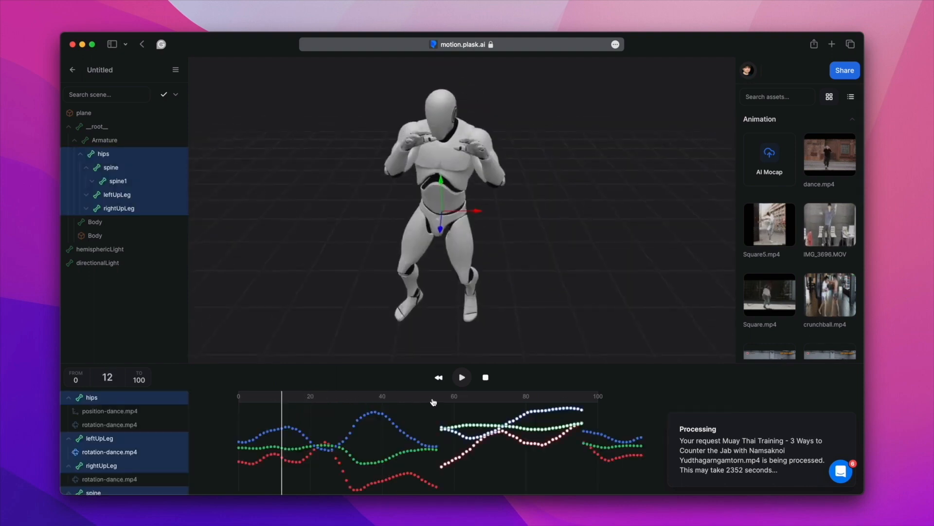
pyautogui.click(453, 395)
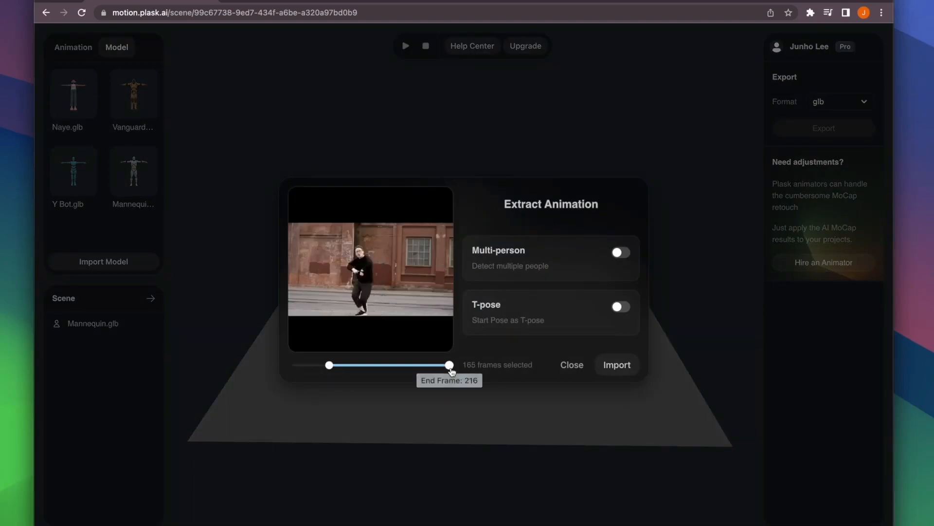
pyautogui.click(617, 364)
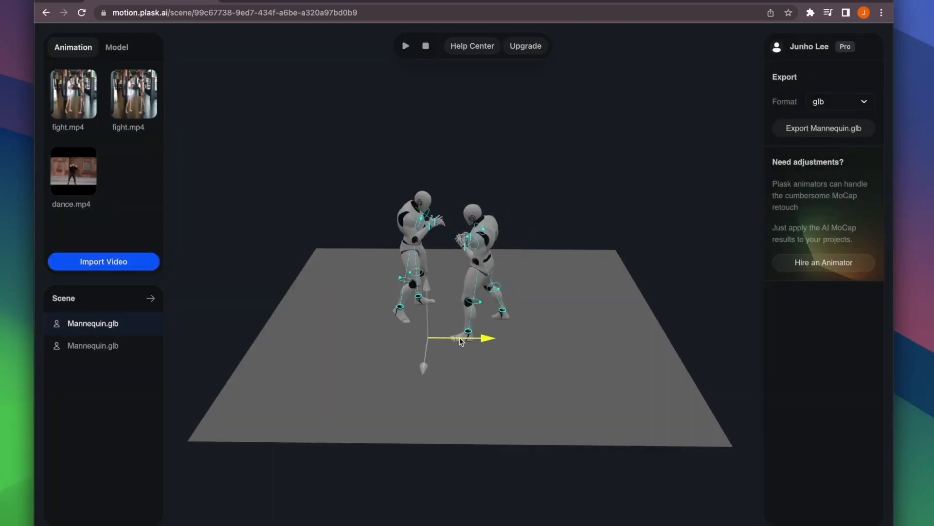
pyautogui.click(405, 46)
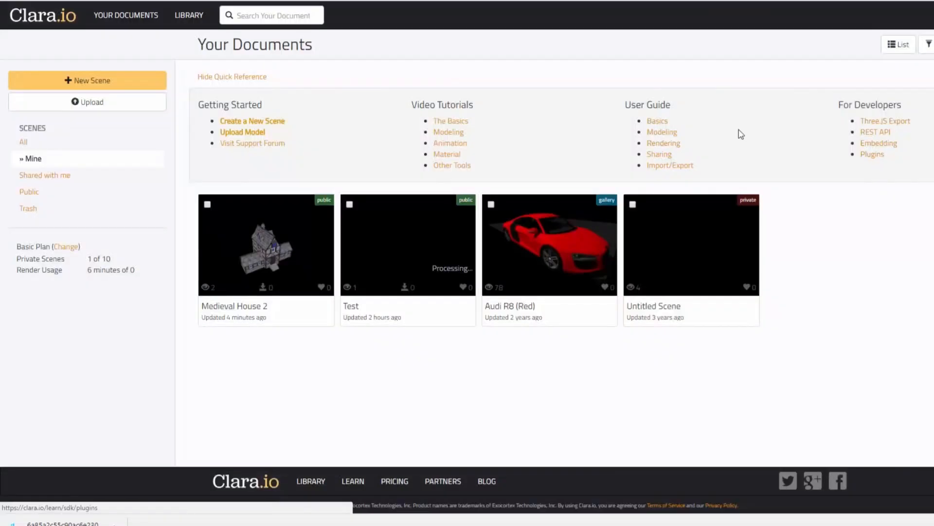
pyautogui.moveTo(451, 122)
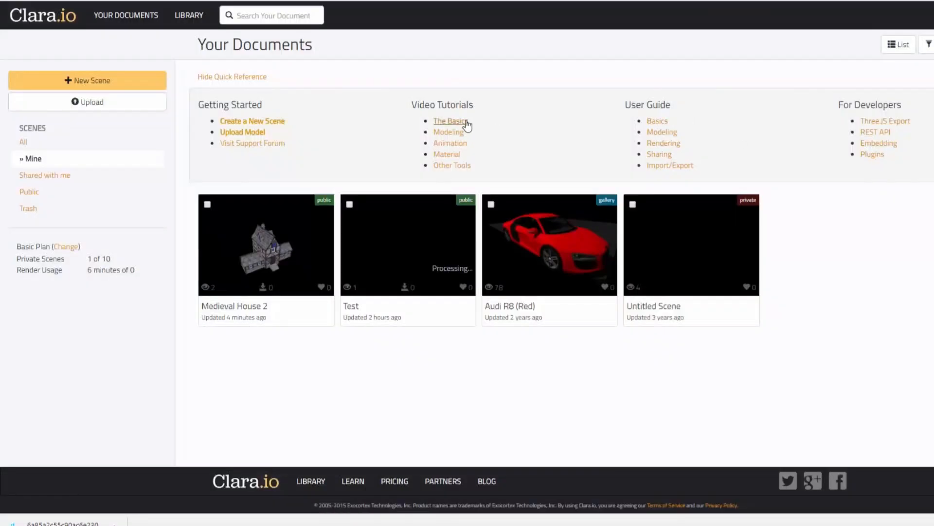
# View Medieval House 2 from the Back, then select YoutubeDemo sphere faces and open their actions.
pyautogui.click(265, 245)
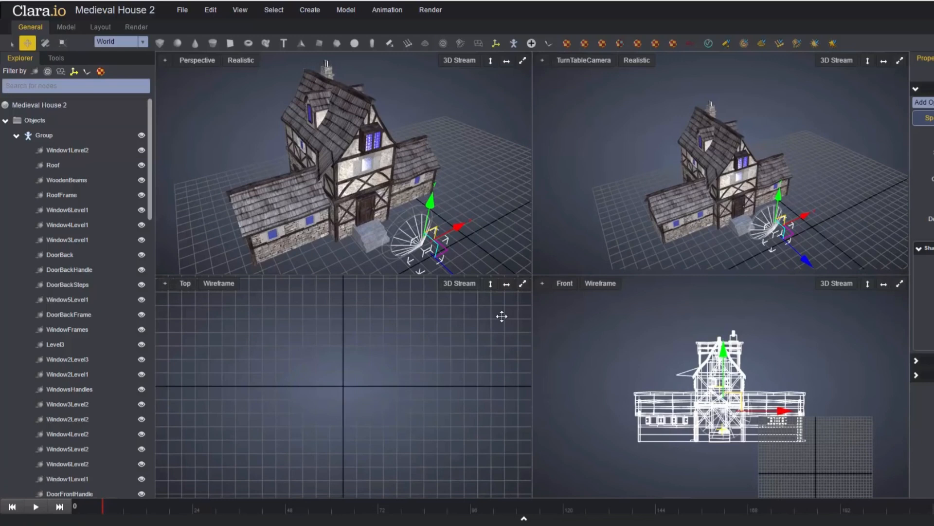
pyautogui.click(197, 59)
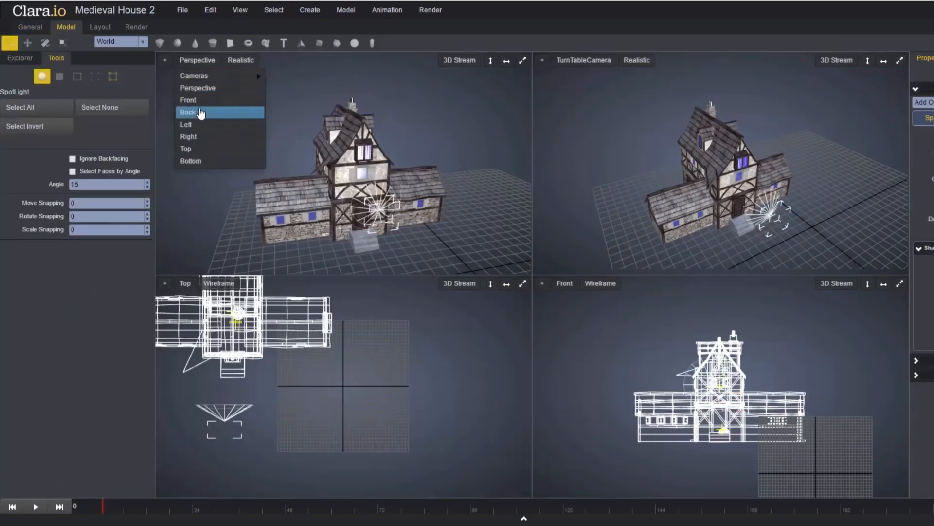
pyautogui.click(30, 27)
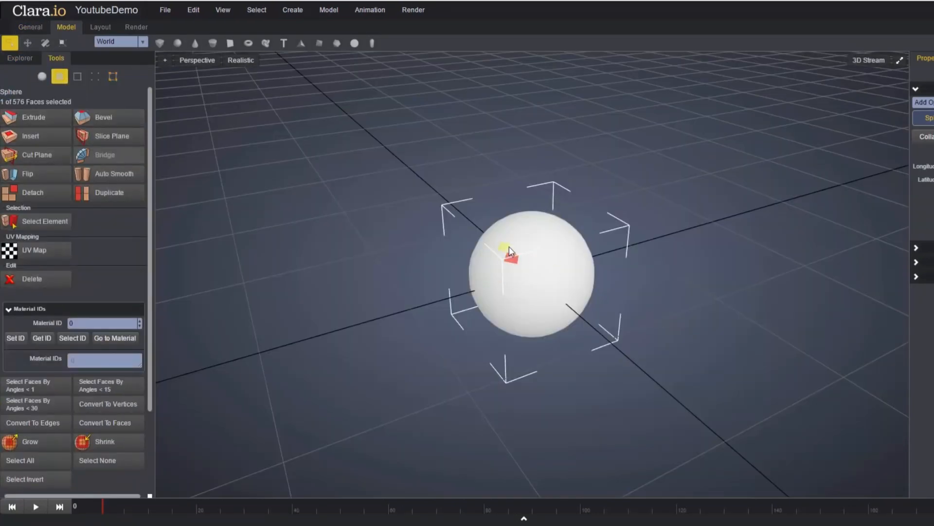
pyautogui.click(502, 264)
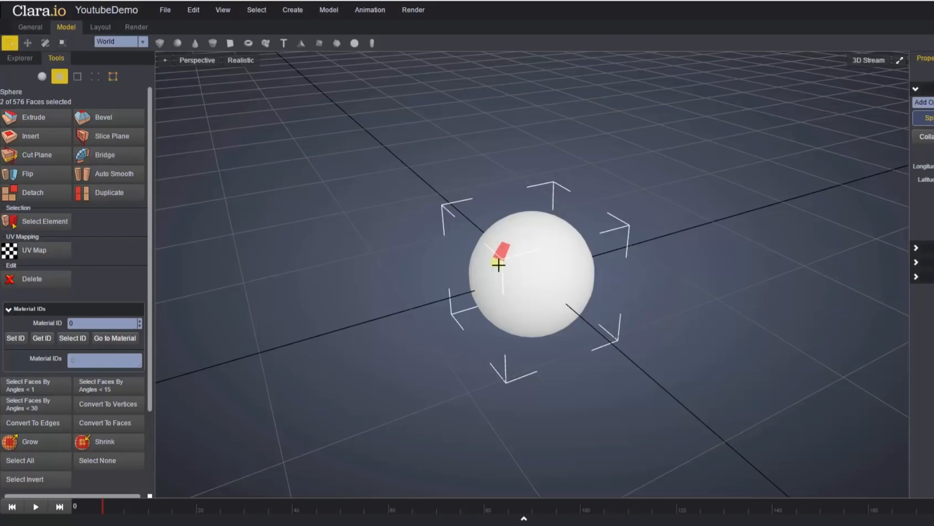
pyautogui.rightClick(505, 300)
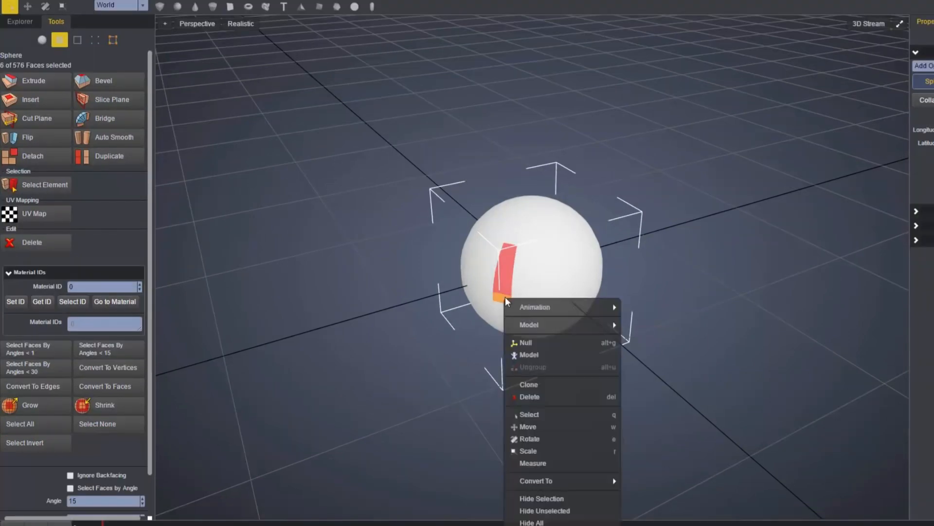
pyautogui.moveTo(535, 307)
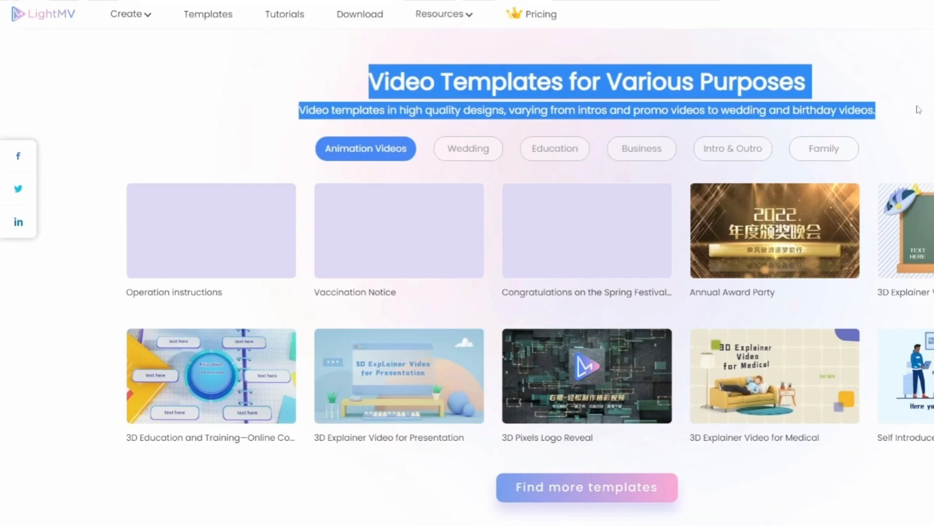
# Create the video with default contents for unedited scenes, then go back to the LightMV homepage.
pyautogui.scroll(3)
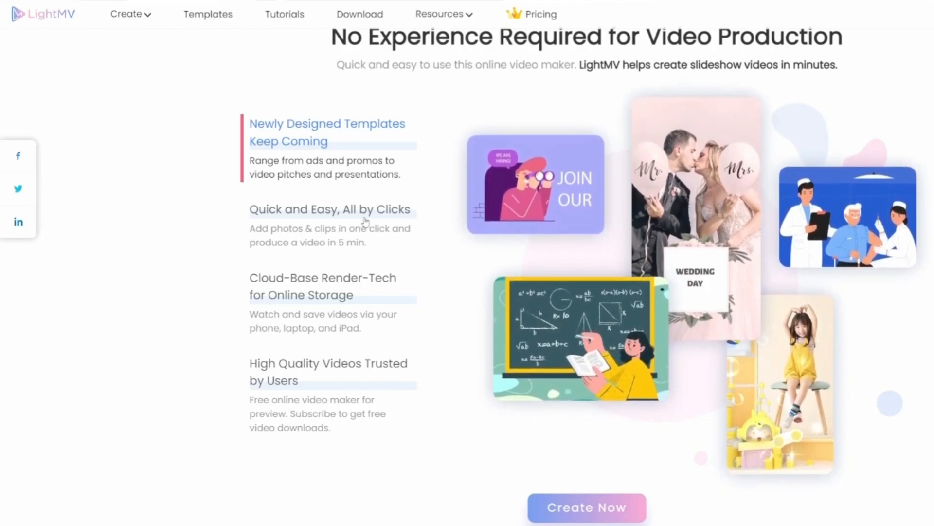
pyautogui.click(586, 507)
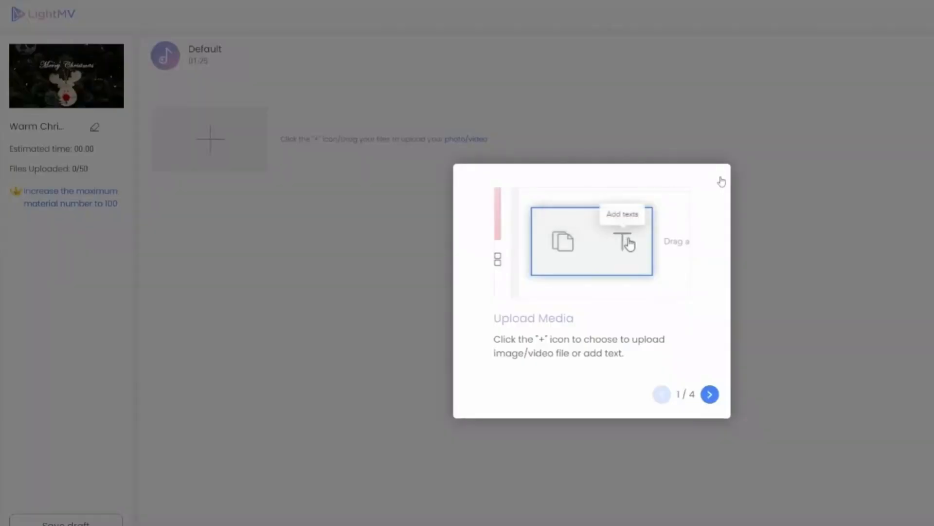
pyautogui.click(721, 181)
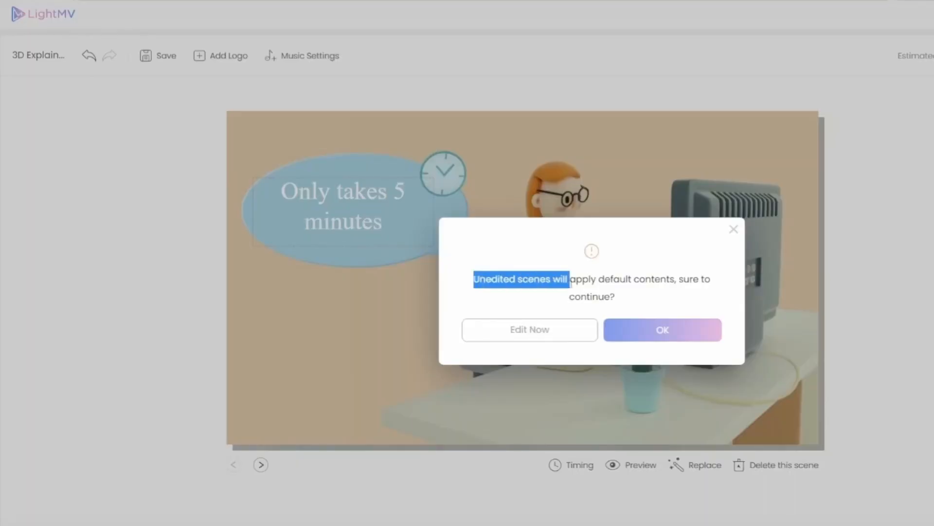
pyautogui.click(661, 330)
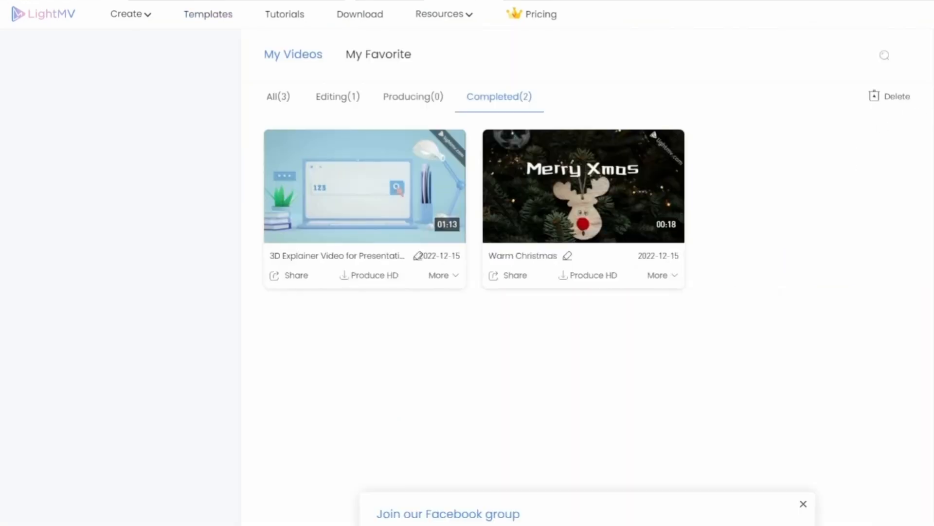
pyautogui.moveTo(88, 258)
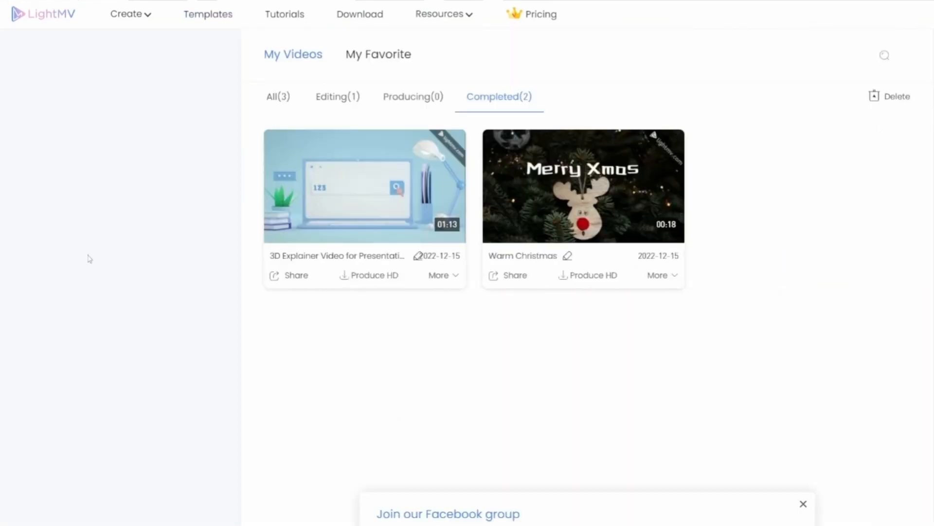
pyautogui.click(43, 14)
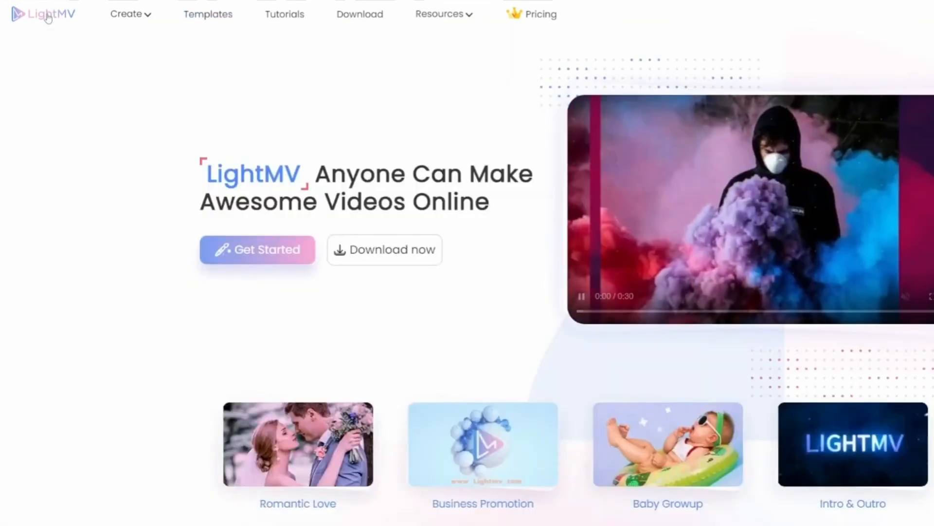